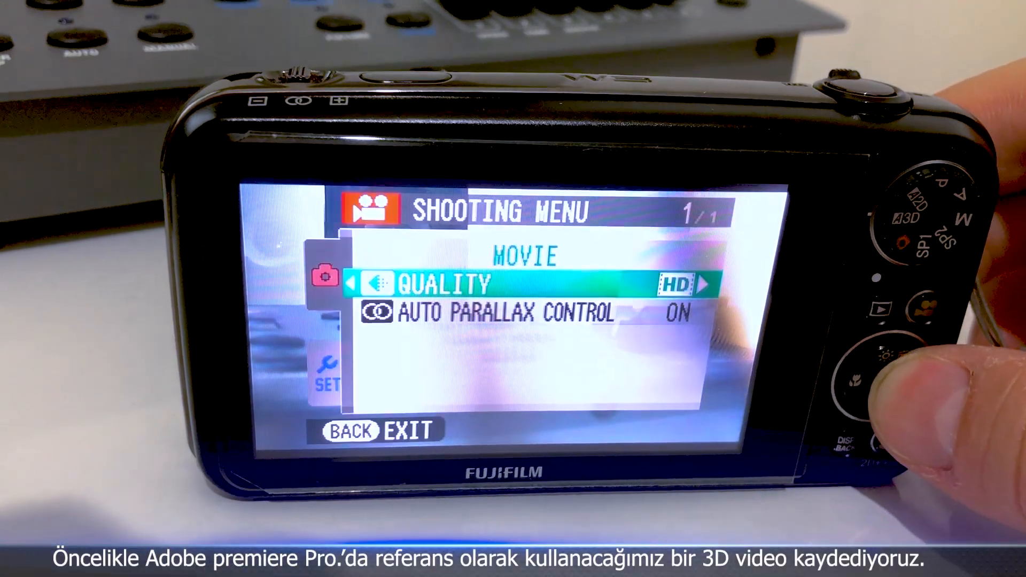
- Confirm HD movie quality on the camera and start recording in 3D movie mode
left_click(698, 283)
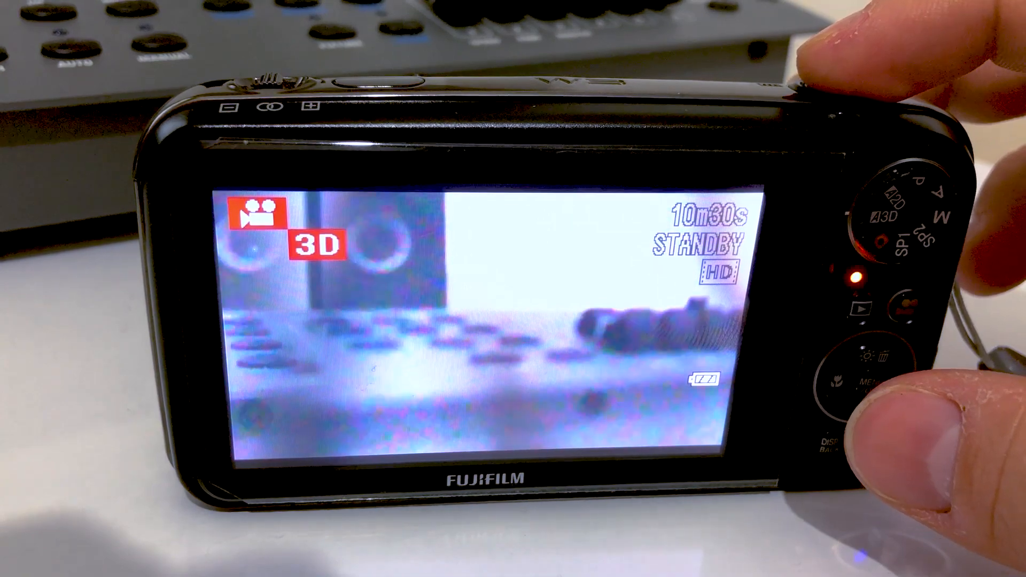
left_click(829, 75)
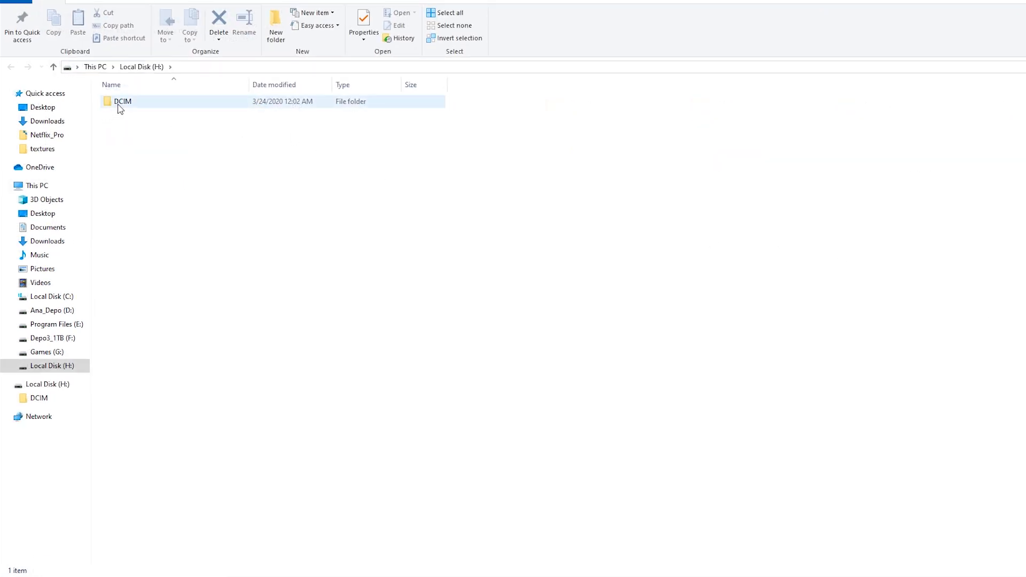
- Open DCIM > 117_FUJI on the card and copy DSCF7916.AVI and DSCF7917.MPO
double_click(122, 102)
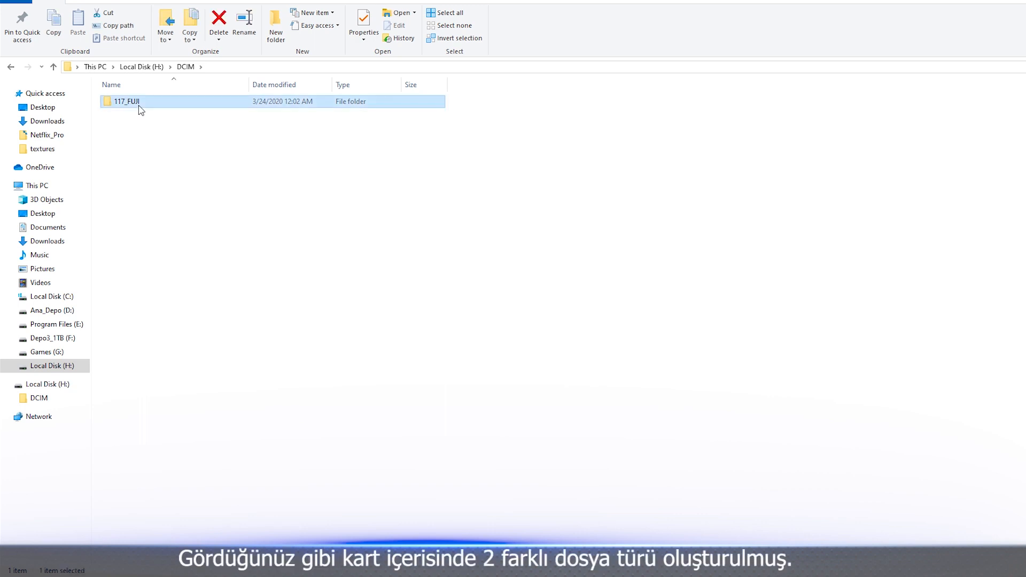
double_click(126, 101)
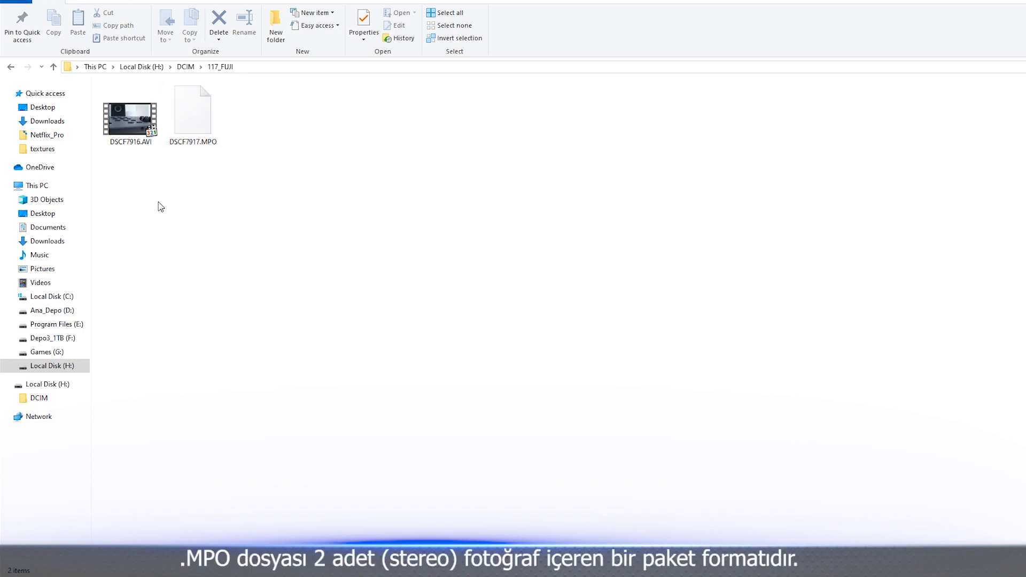
mouse_move(143, 156)
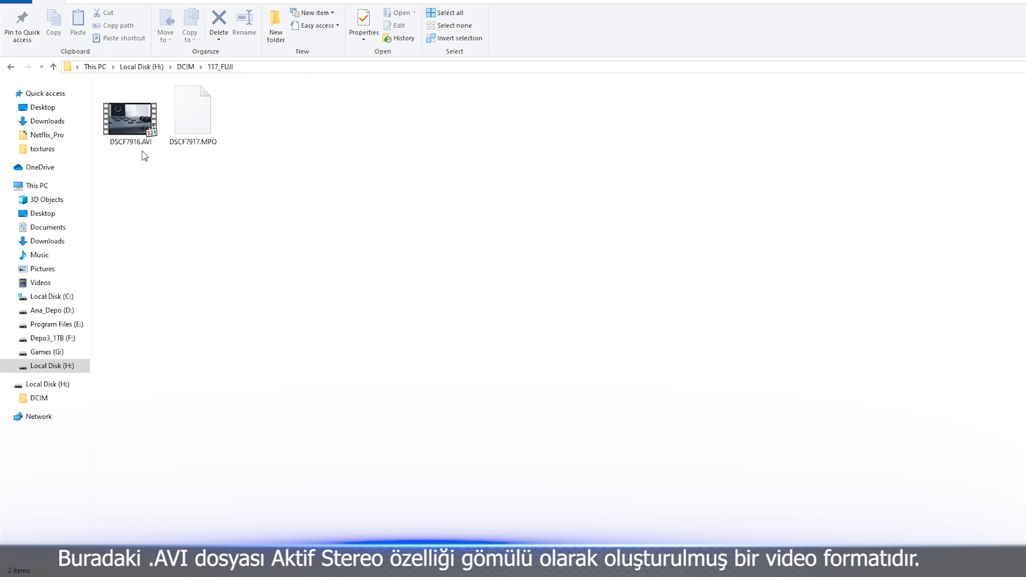
left_click(192, 111)
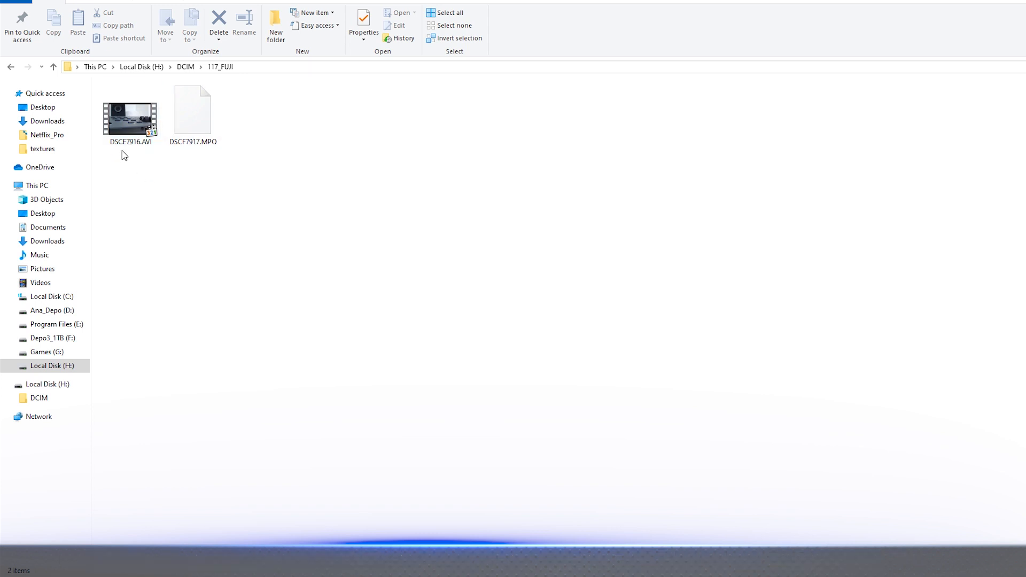
left_click(192, 111)
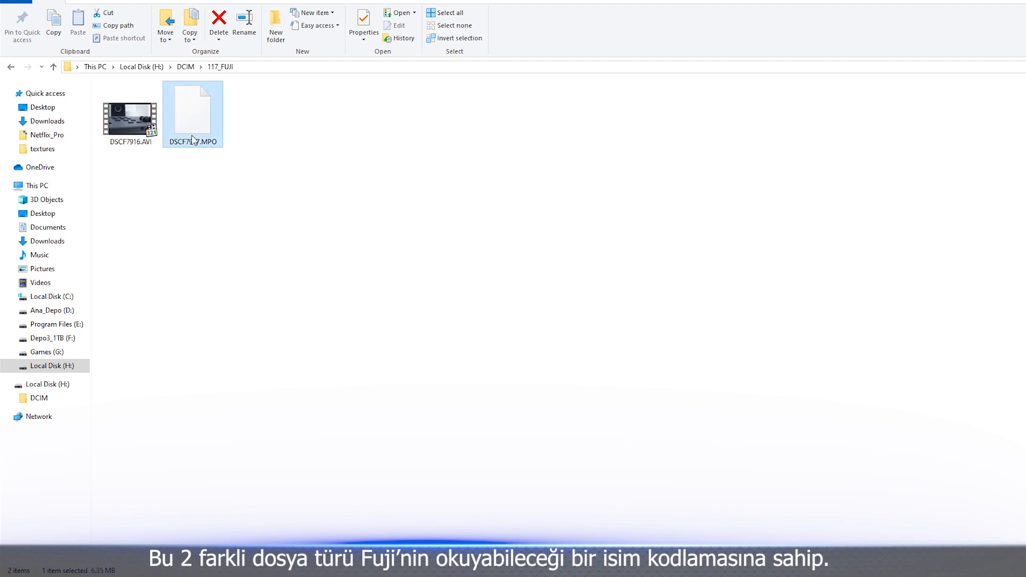
left_click(129, 118)
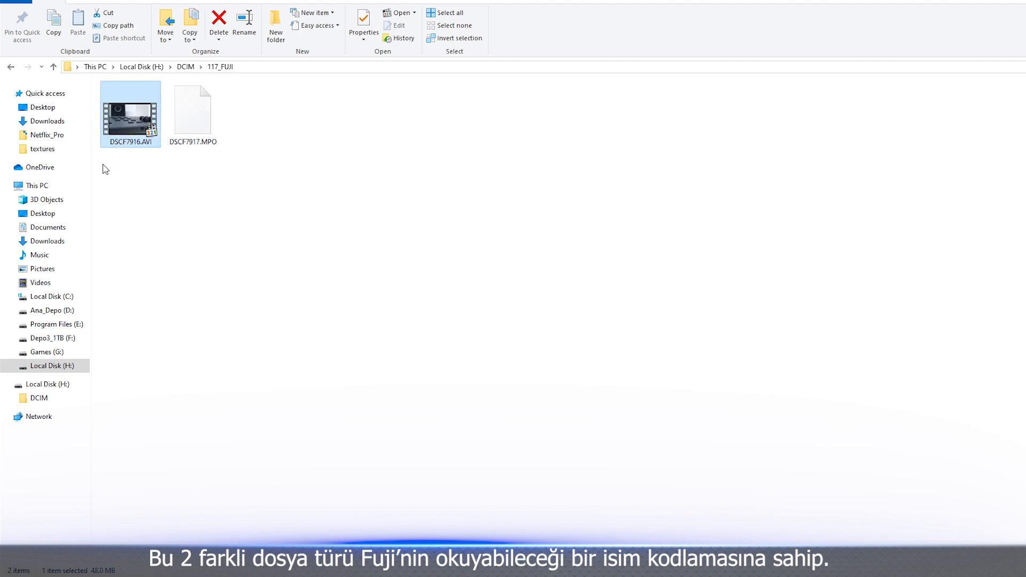
right_click(192, 108)
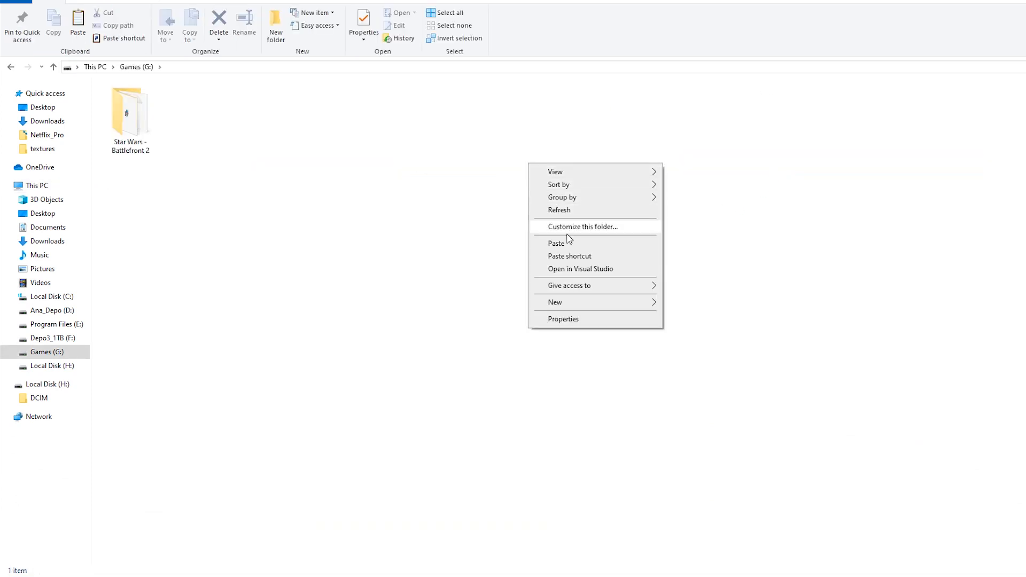
- Paste the AVI and MPO onto Games (G:) and drag DSCF7916.AVI onto Premiere Pro
left_click(556, 243)
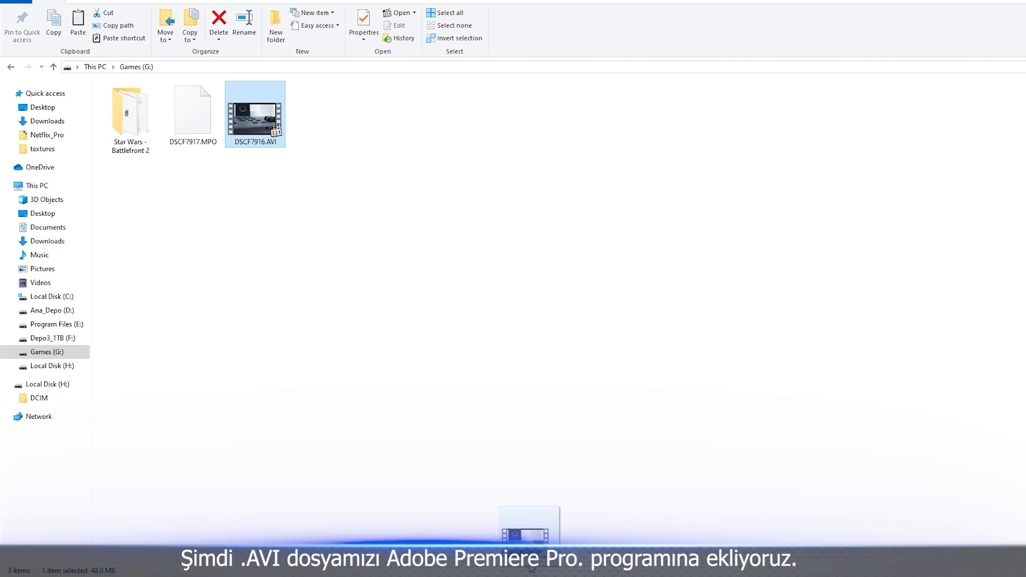
left_click_drag(256, 114, 160, 484)
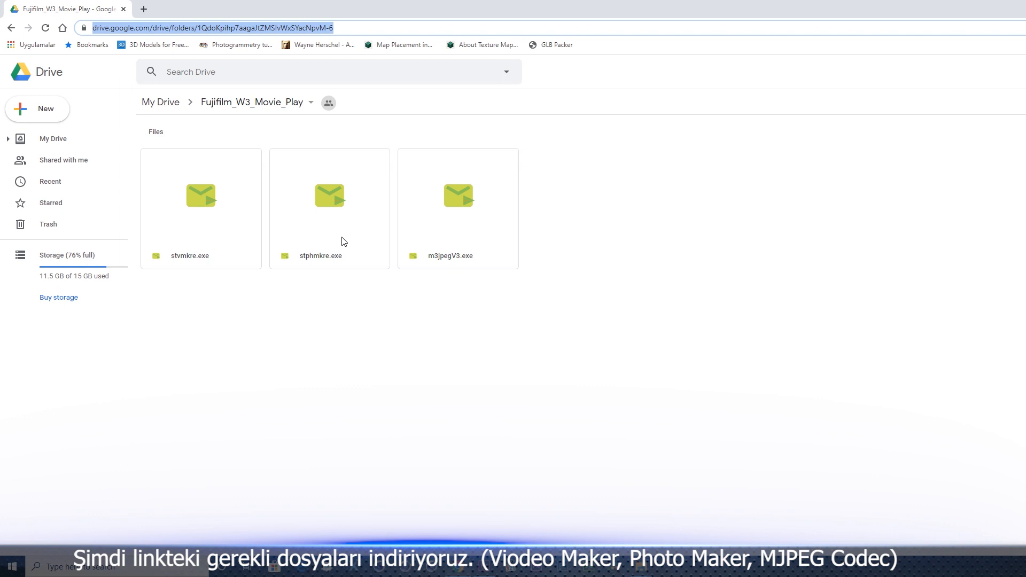
mouse_move(446, 263)
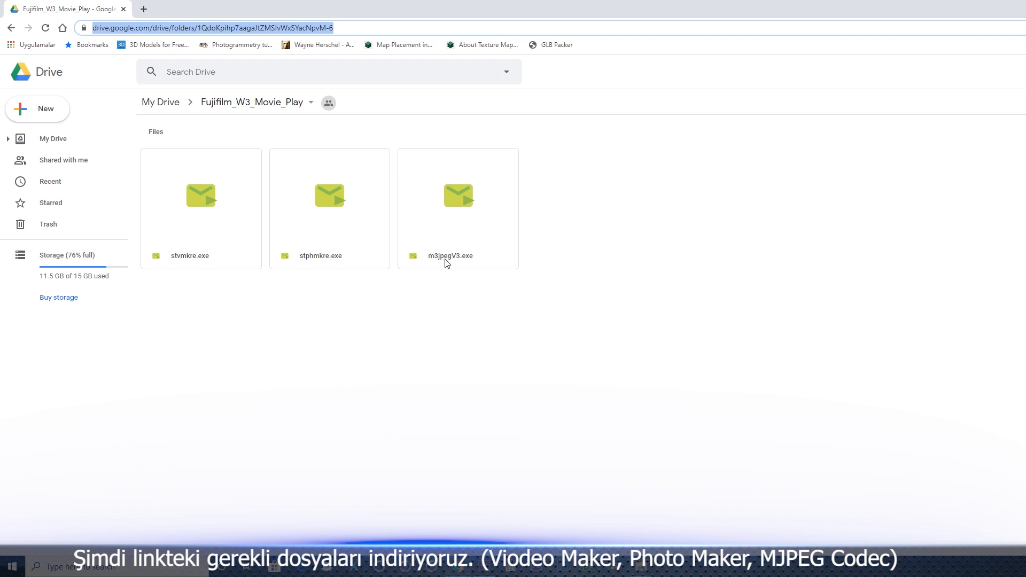
mouse_move(427, 268)
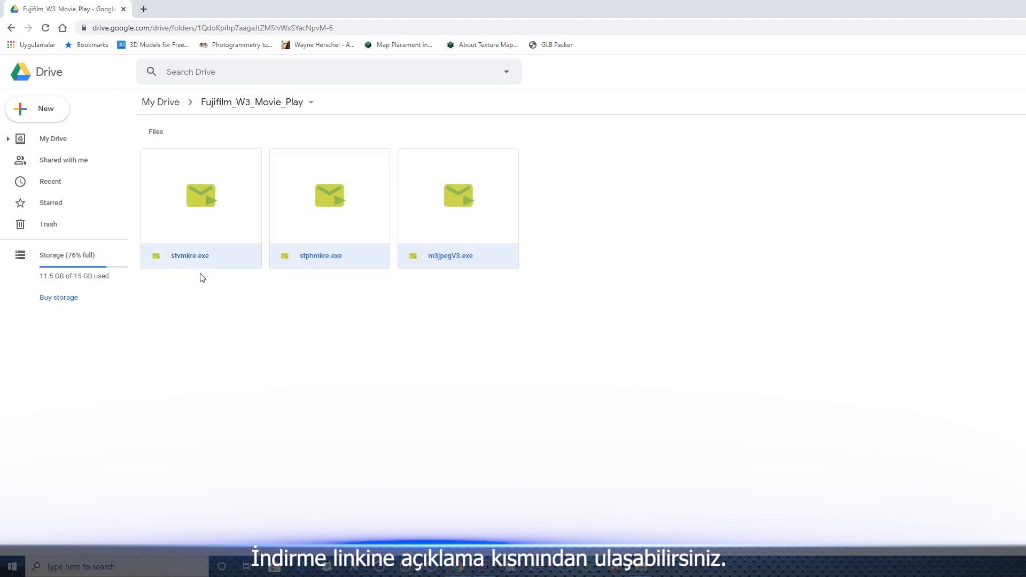
- Download the selected stvmkre.exe, stphmkre.exe and m3jpegV3.exe from the shared Drive folder
right_click(330, 195)
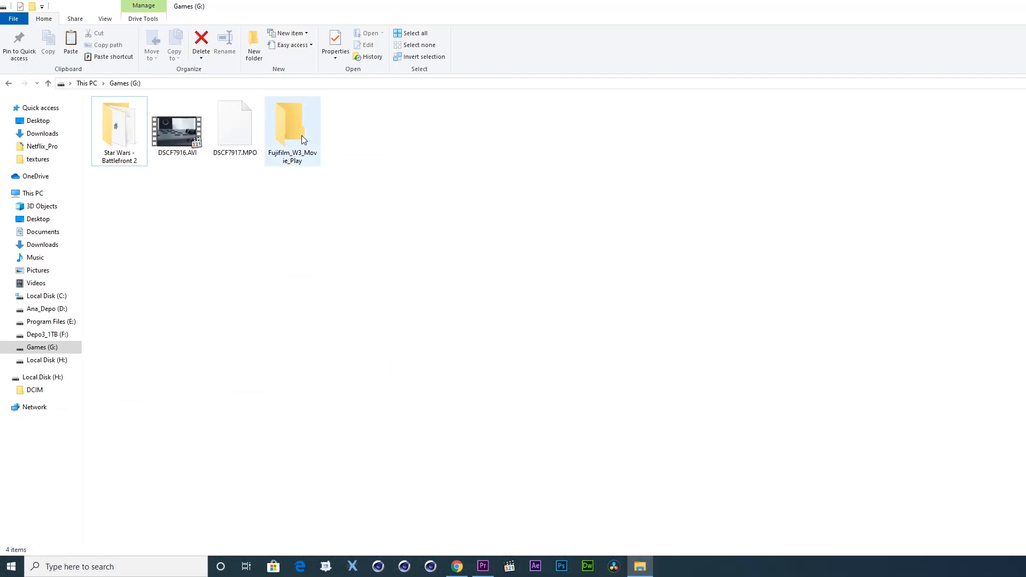
- Open the Fujifilm_W3_Movie_Play folder on G: and run m3jpegV3.exe
left_click(292, 125)
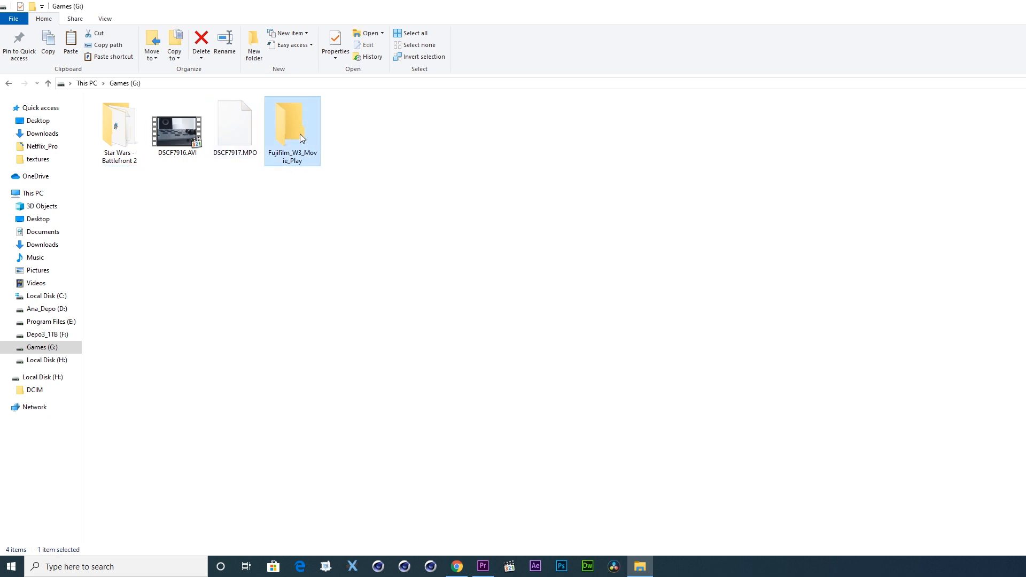
double_click(292, 124)
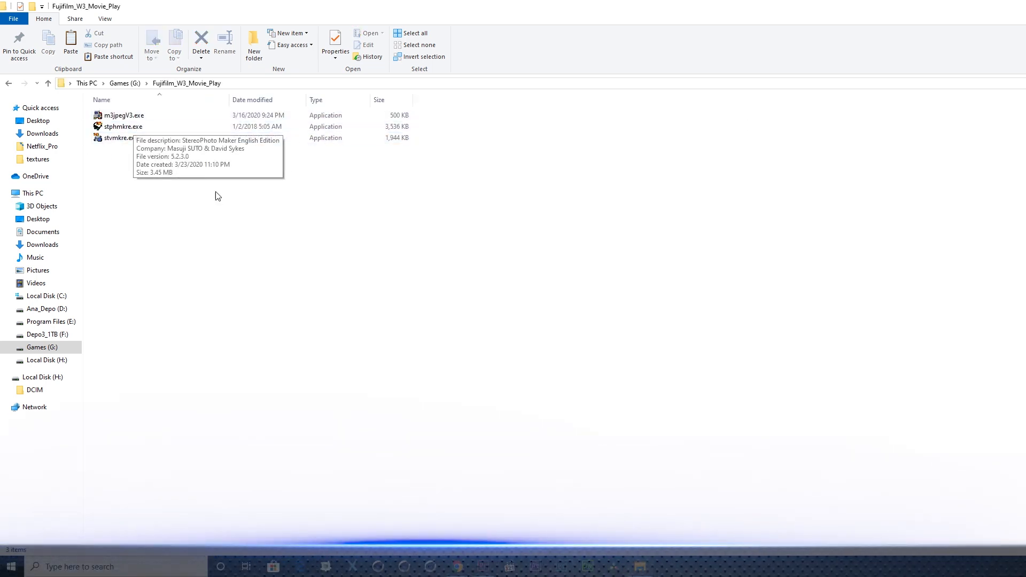
left_click(122, 115)
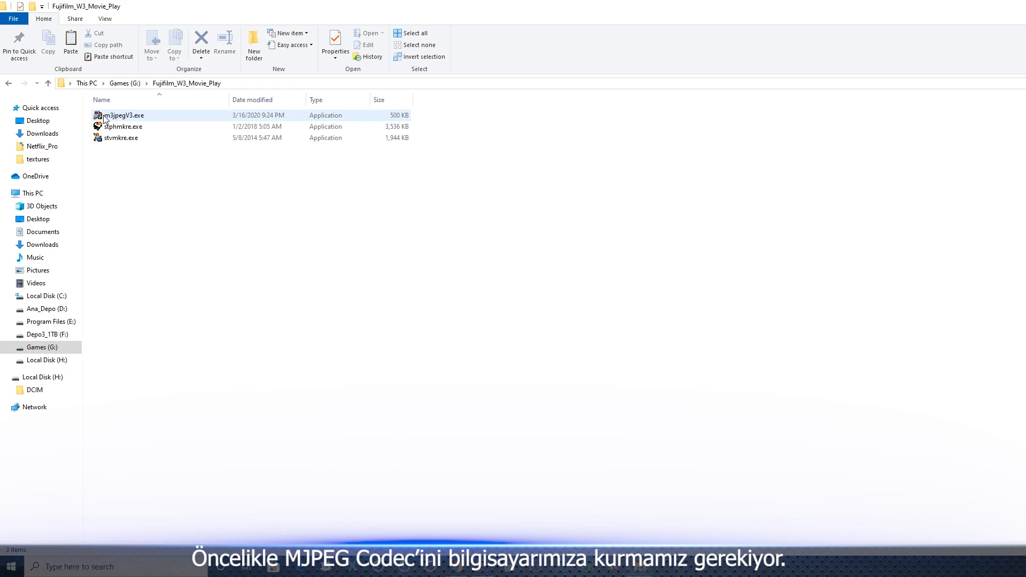
double_click(120, 116)
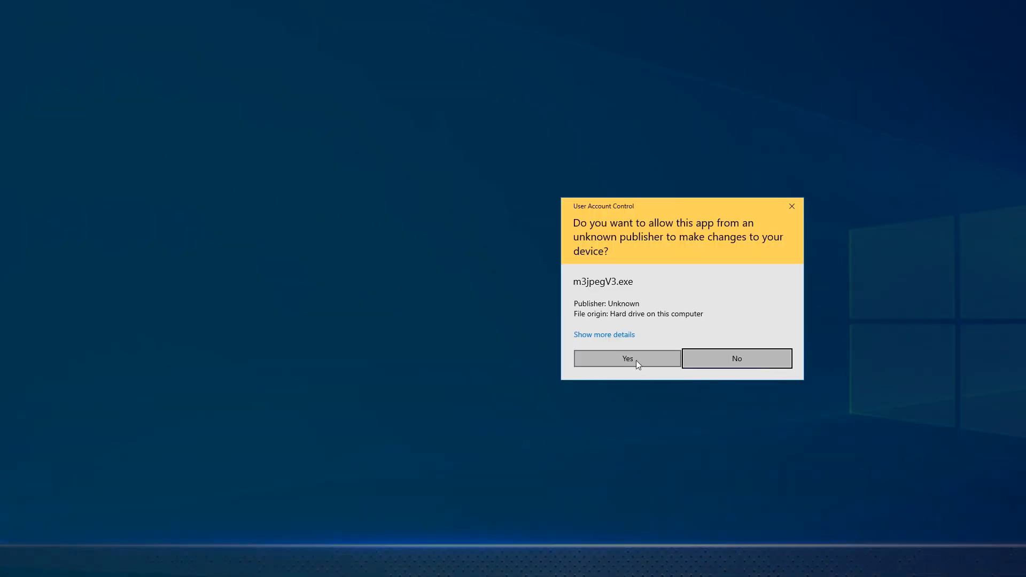
- Allow the UAC prompt and accept the license for the Morgan M-JPEG codec V3
left_click(626, 358)
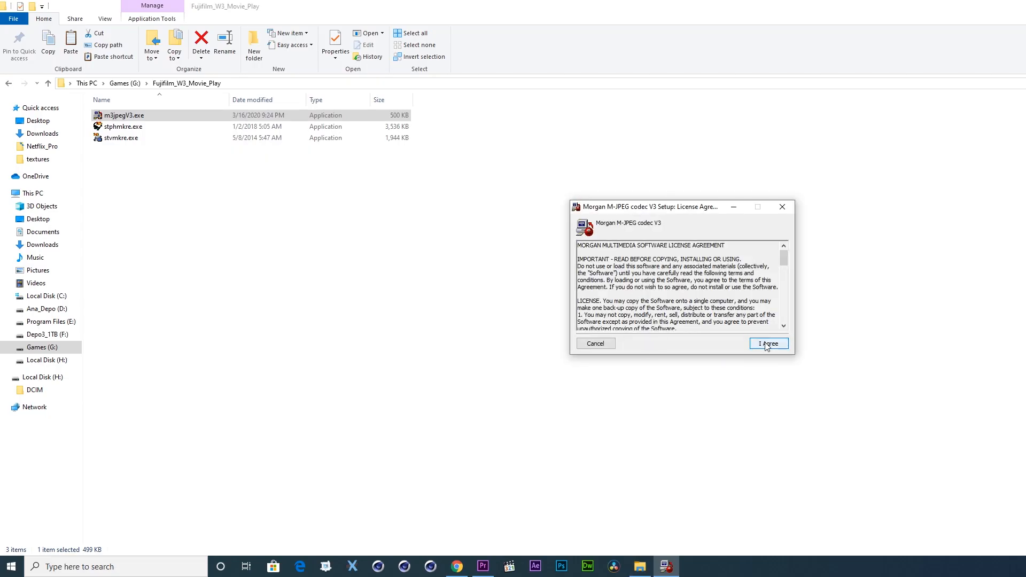
left_click(767, 343)
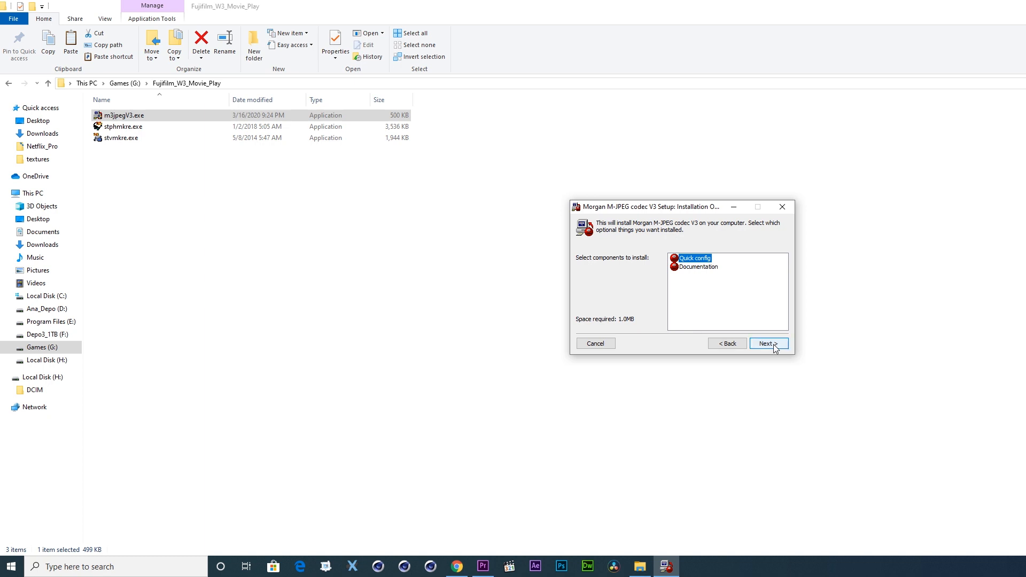
left_click(767, 343)
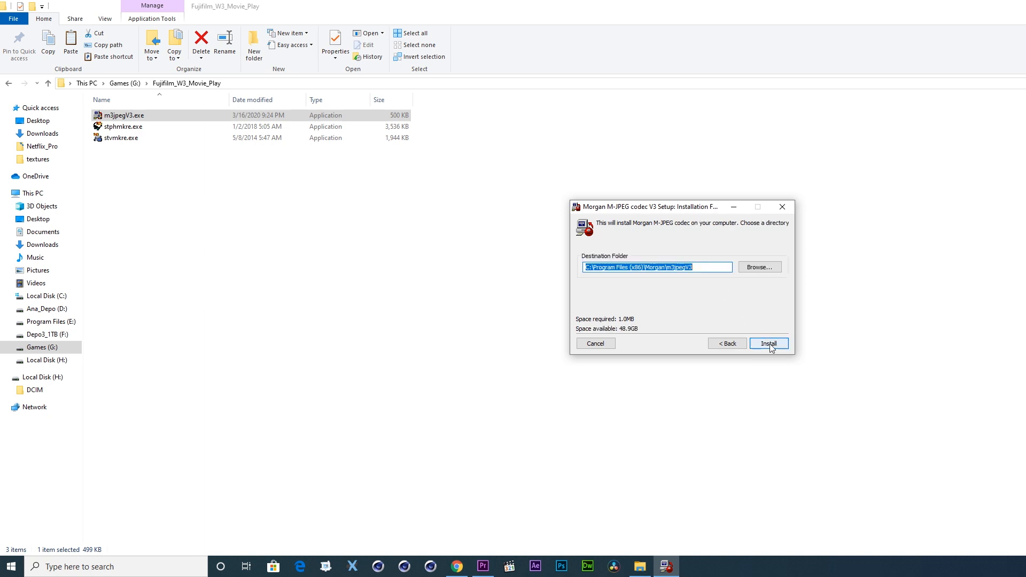
left_click(769, 343)
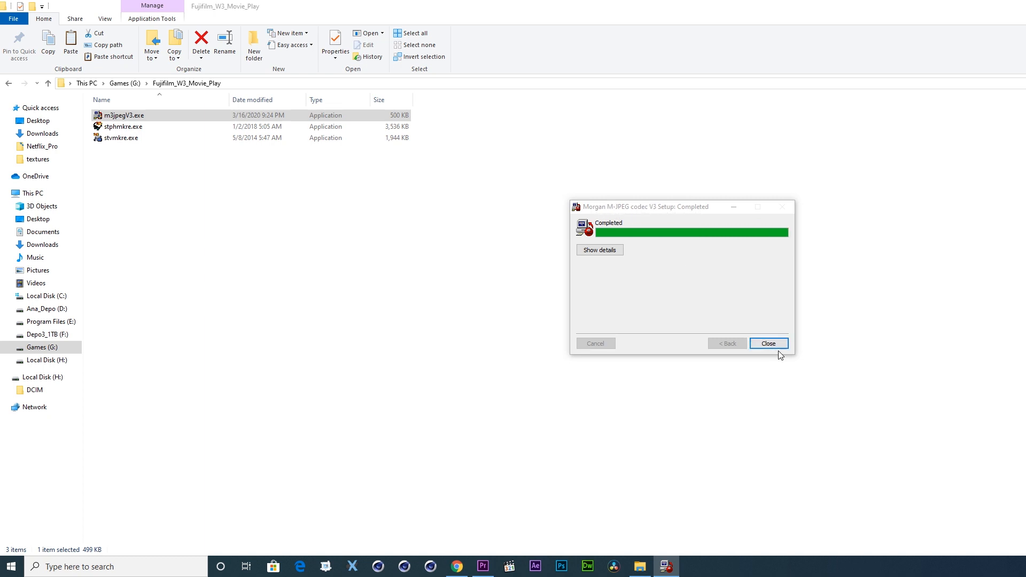
left_click(768, 343)
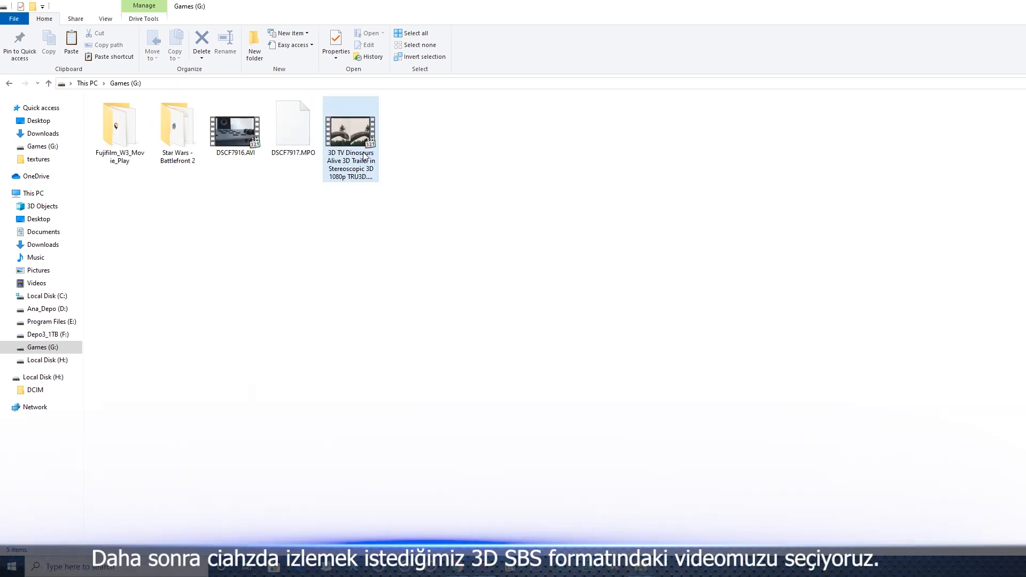
- Drag the 3D TV Dinosaurs Alive trailer from Games (G:) into Premiere Pro
left_click(335, 342)
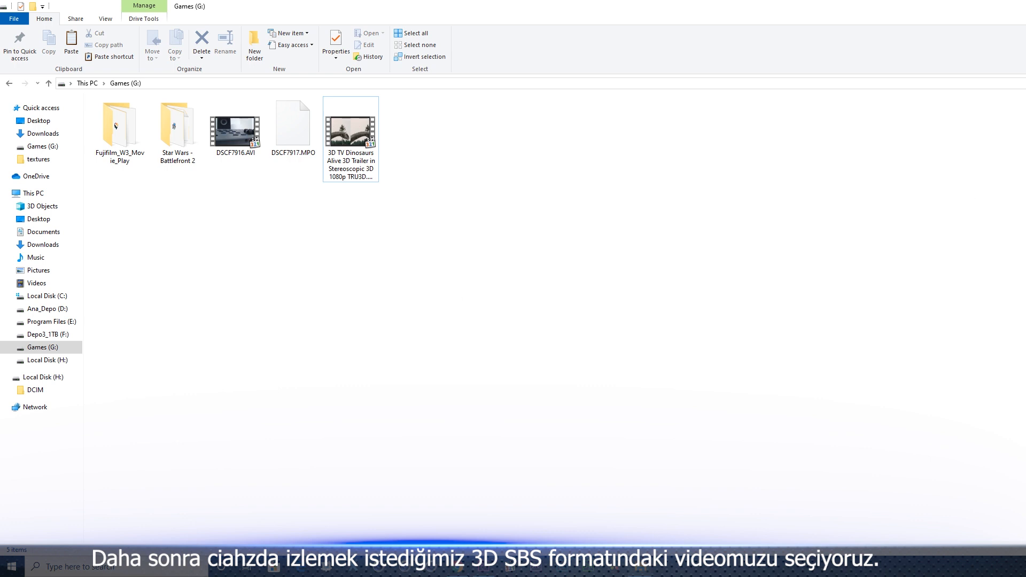
left_click_drag(350, 138, 485, 408)
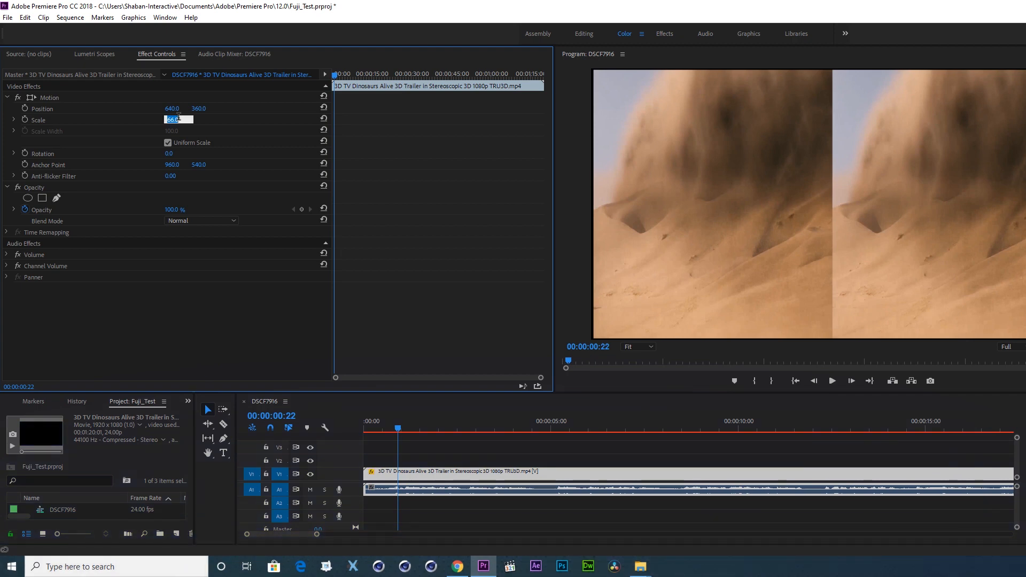
- Enter 67 as the trailer clip's Motion Scale in Effect Controls
type("67")
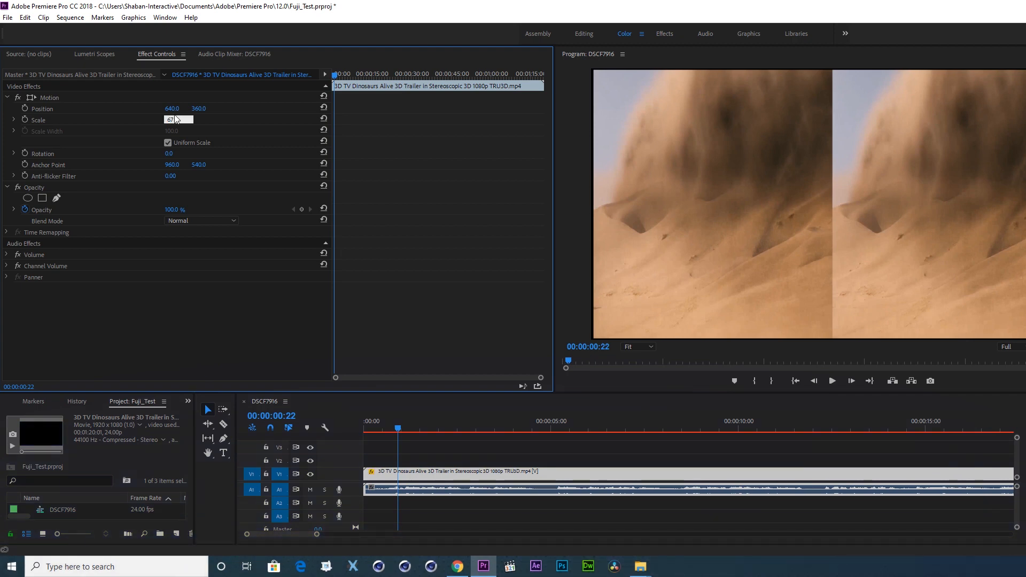
left_click(7, 18)
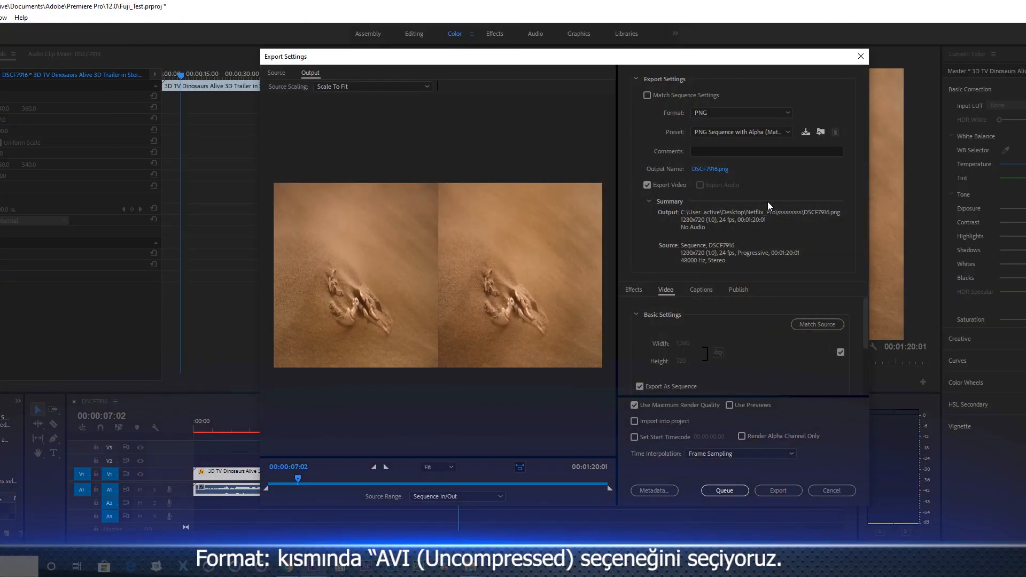
- Choose AVI (Uncompressed), 24 fps, and tick Render at Maximum Depth and Use Maximum Render Quality
left_click(740, 113)
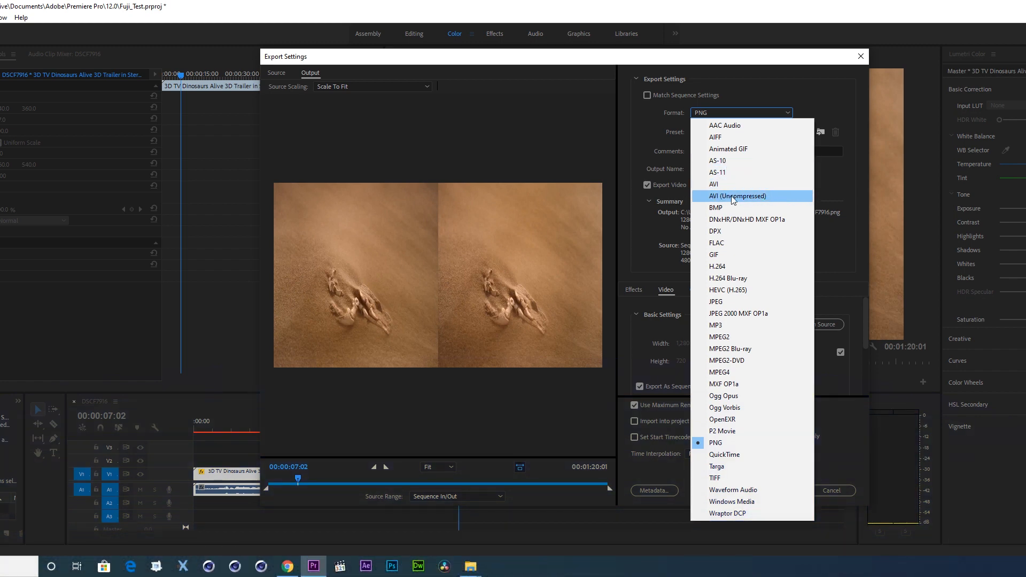
left_click(737, 196)
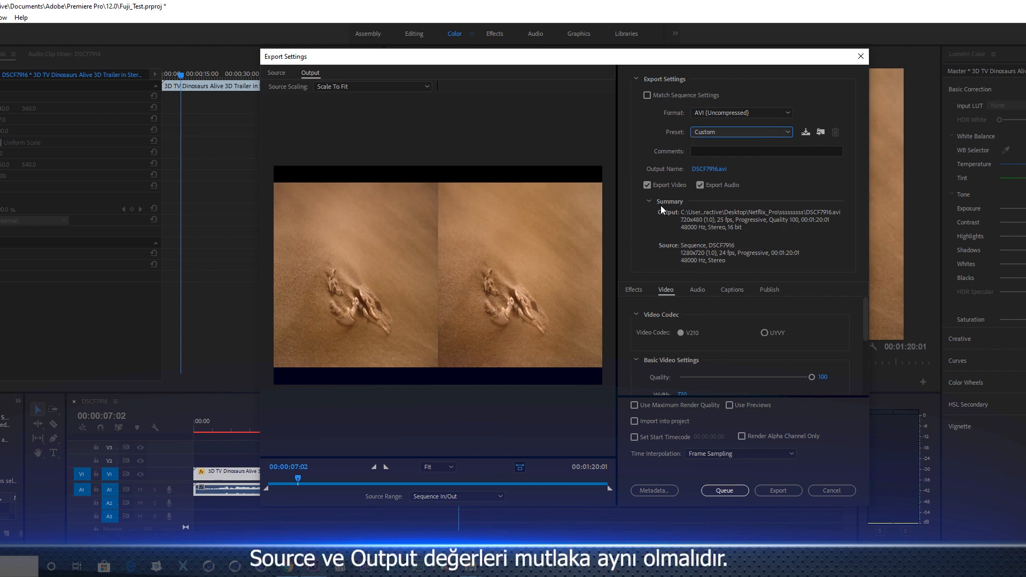
mouse_move(722, 224)
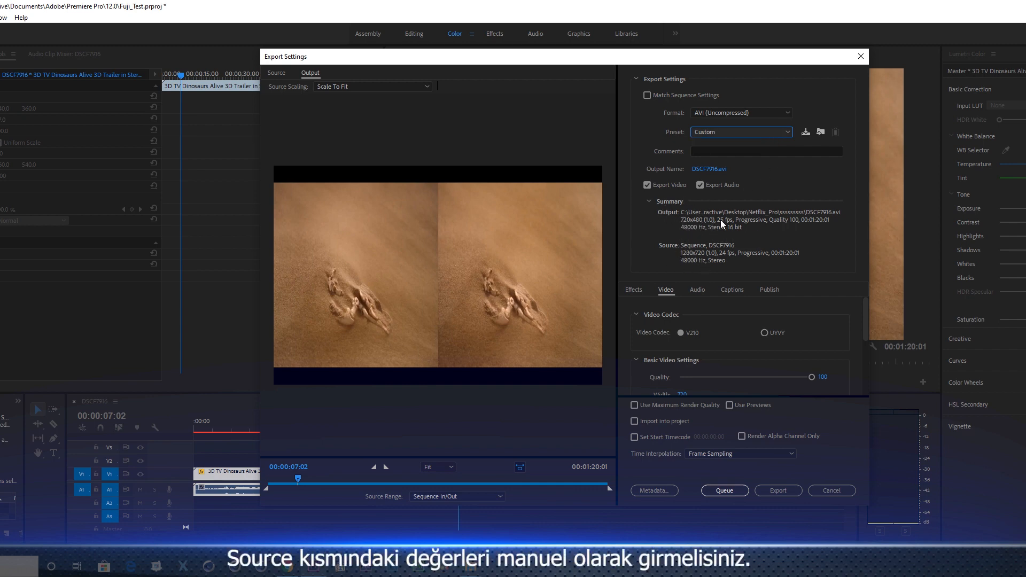
scroll("down", 3)
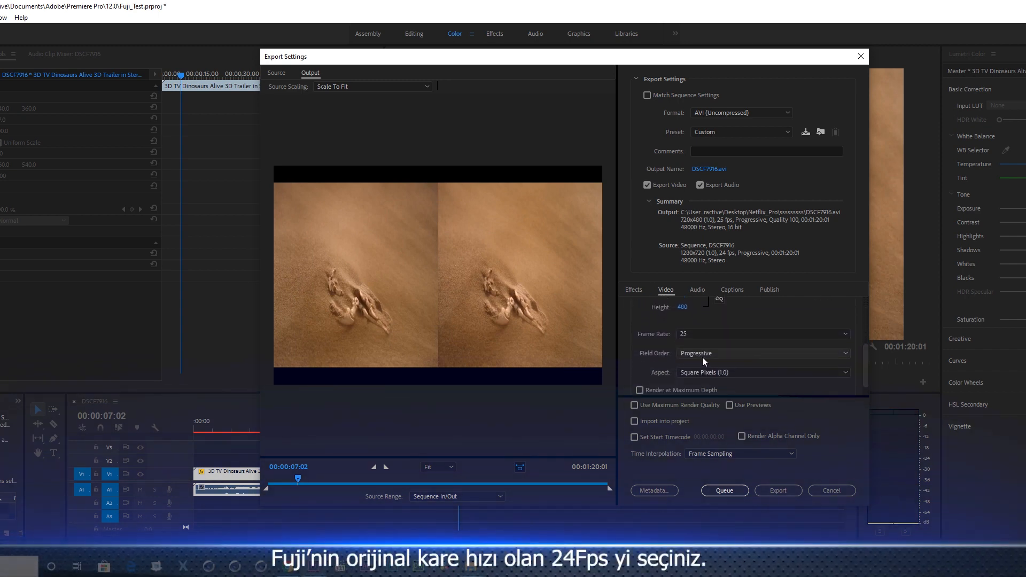
left_click(763, 334)
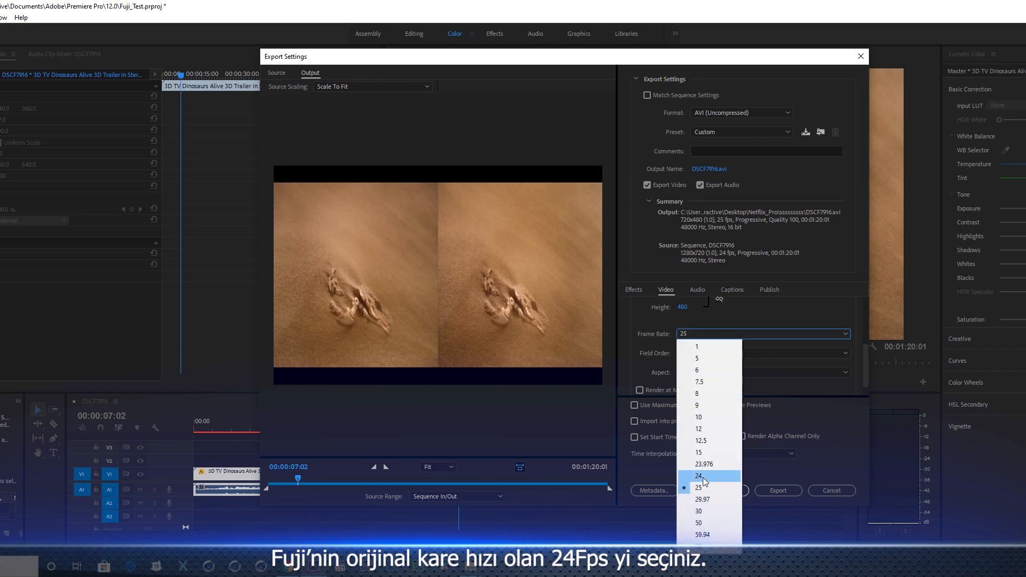
left_click(698, 475)
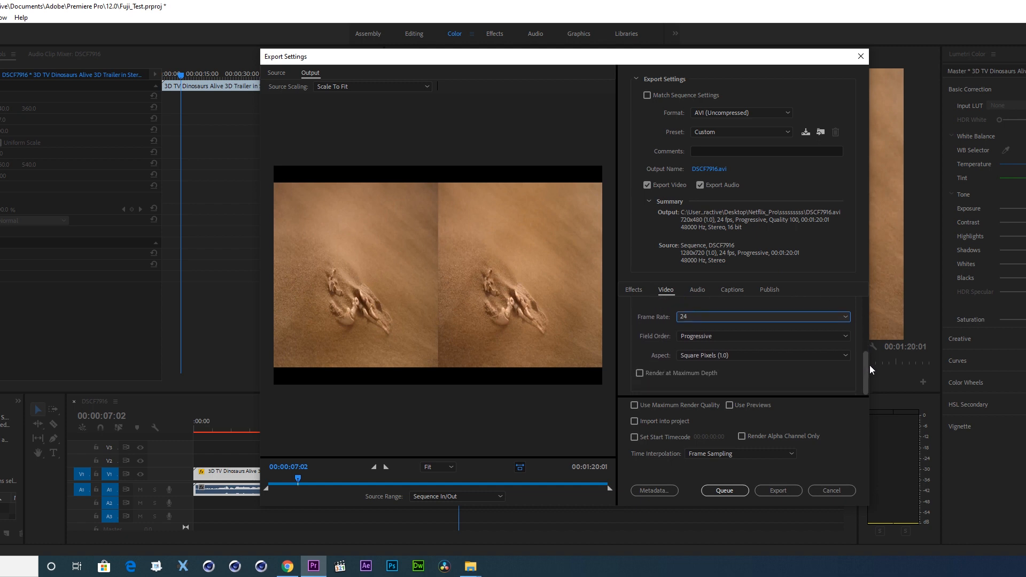
left_click(639, 373)
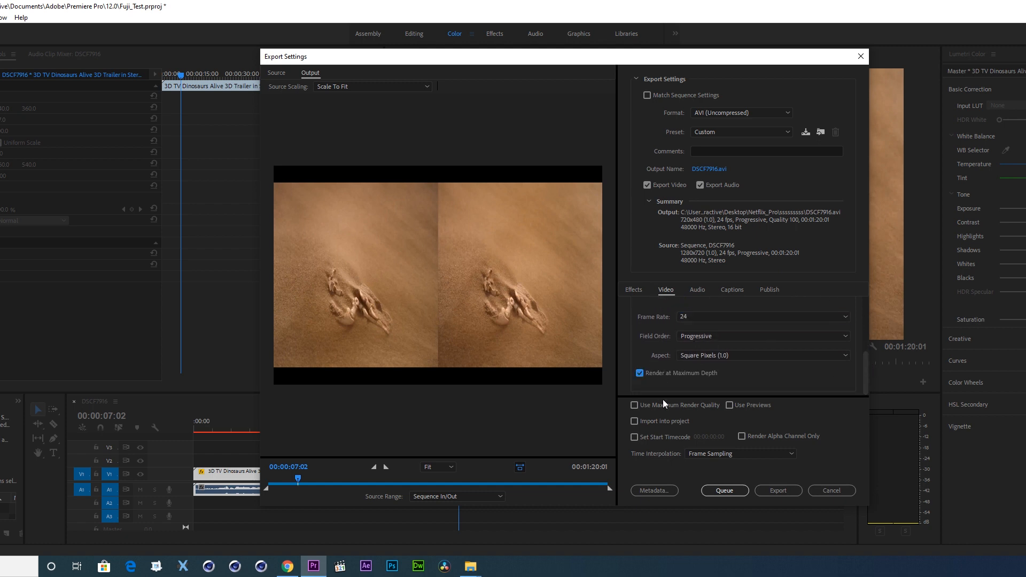
left_click(633, 405)
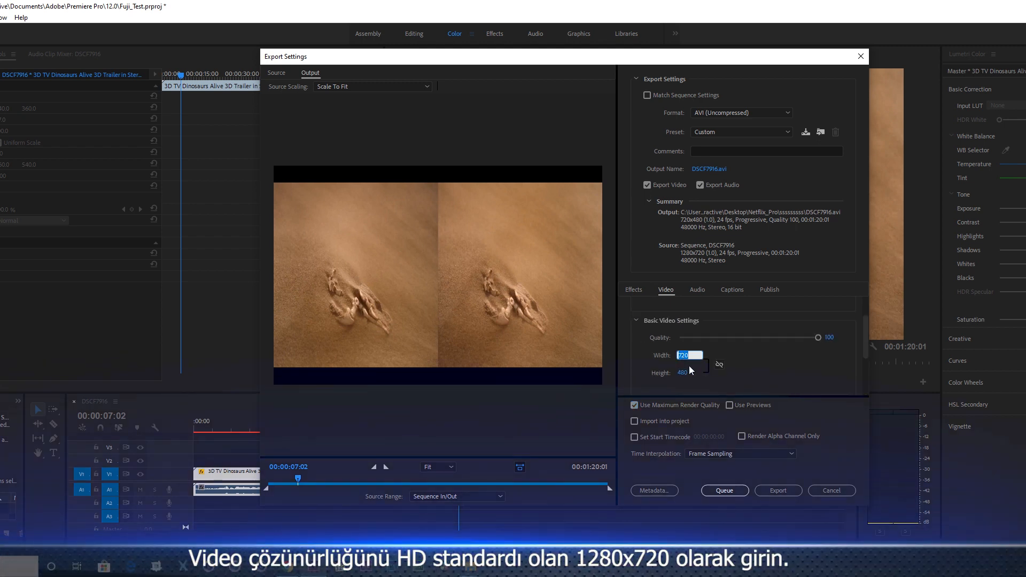
- Enter width 1280 and height 720, then open the Output Name save location
type("1280")
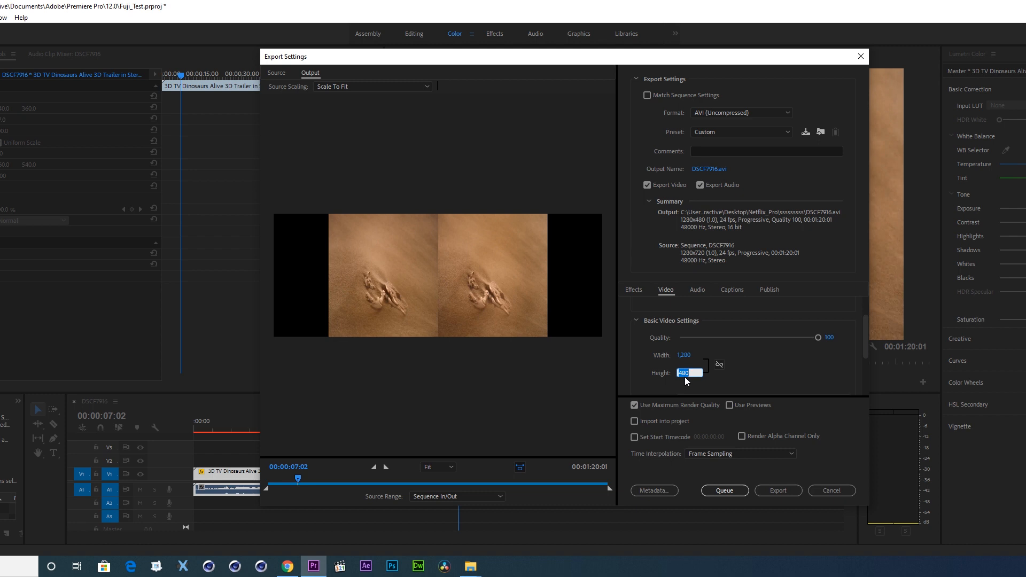
type("720")
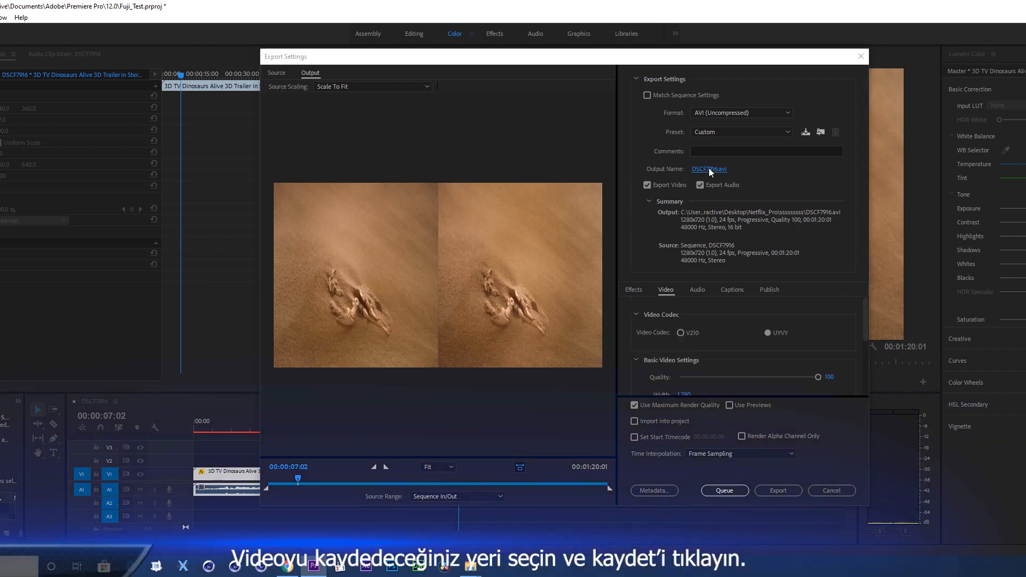
left_click(708, 169)
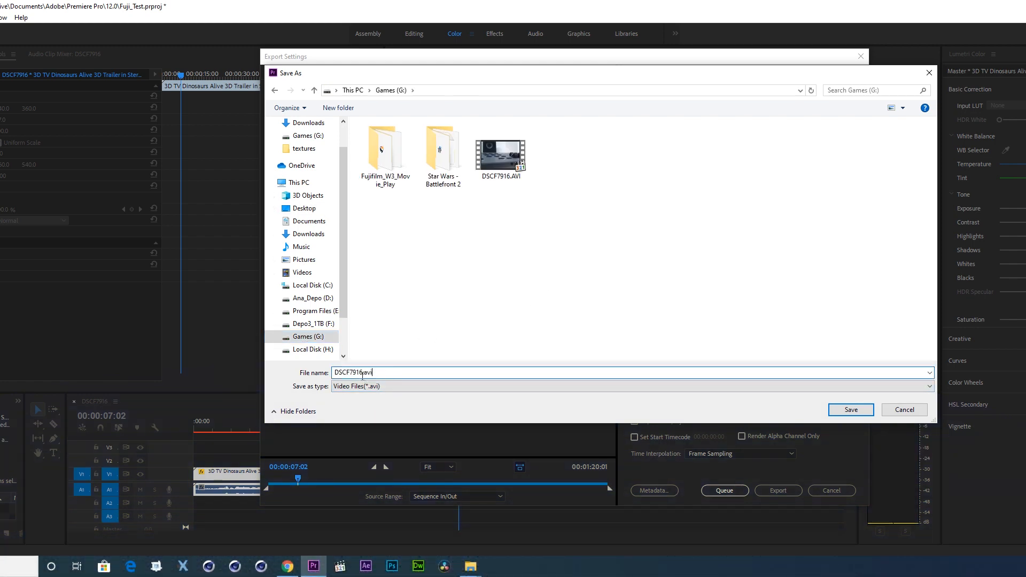
- Rename the export output to Dinosaurs_Exported.avi and save it on Games (G:)
double_click(353, 372)
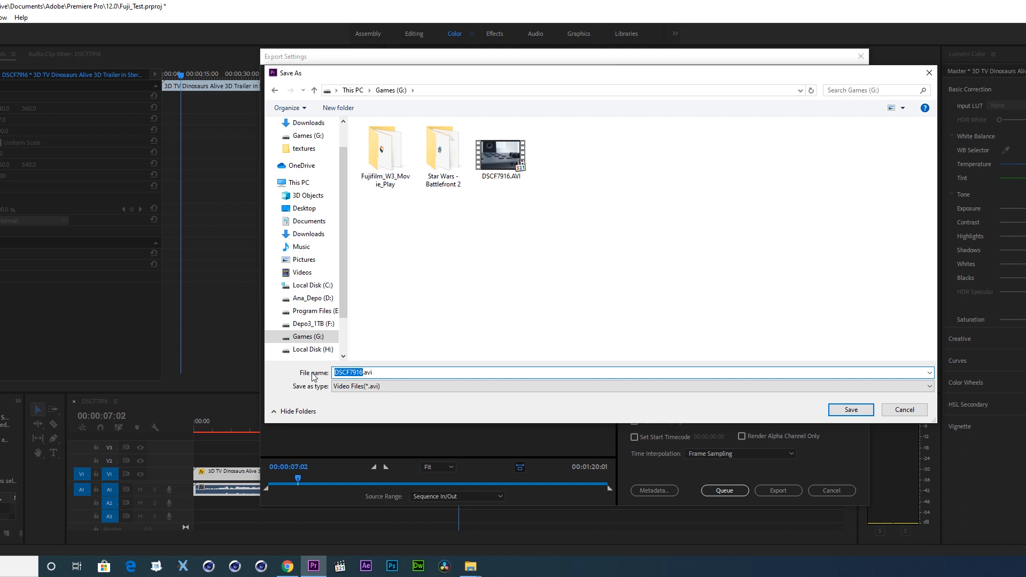
type("Dinosaurs_Exported.avi")
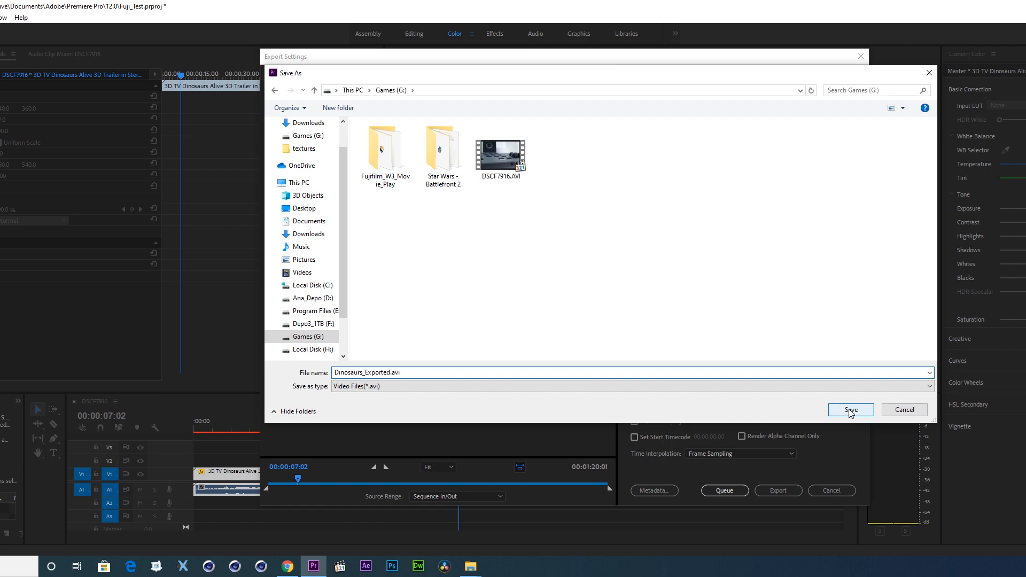
left_click(850, 410)
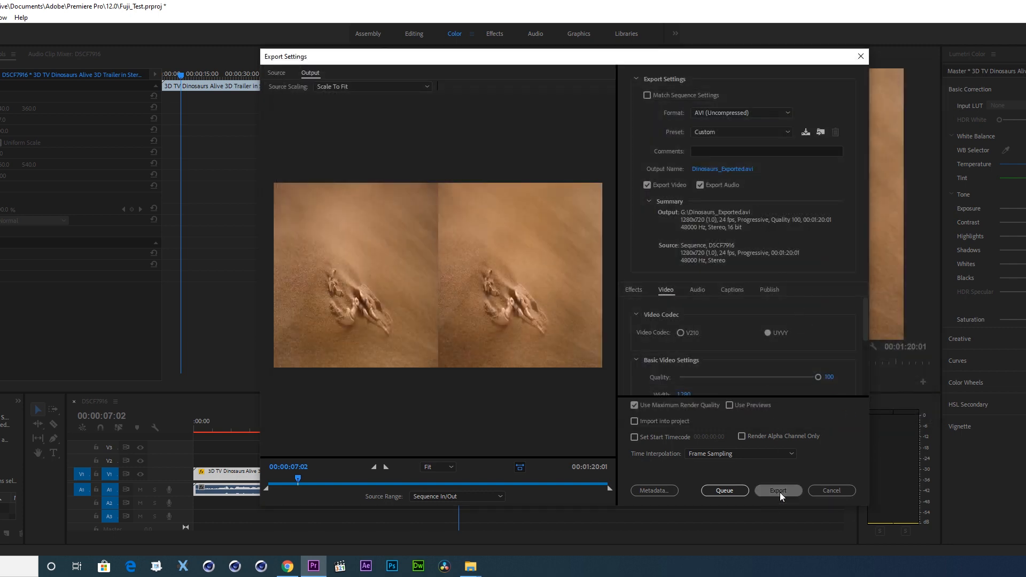
- Start the export from Export Settings and let Dinosaurs_Exported.avi render
left_click(778, 490)
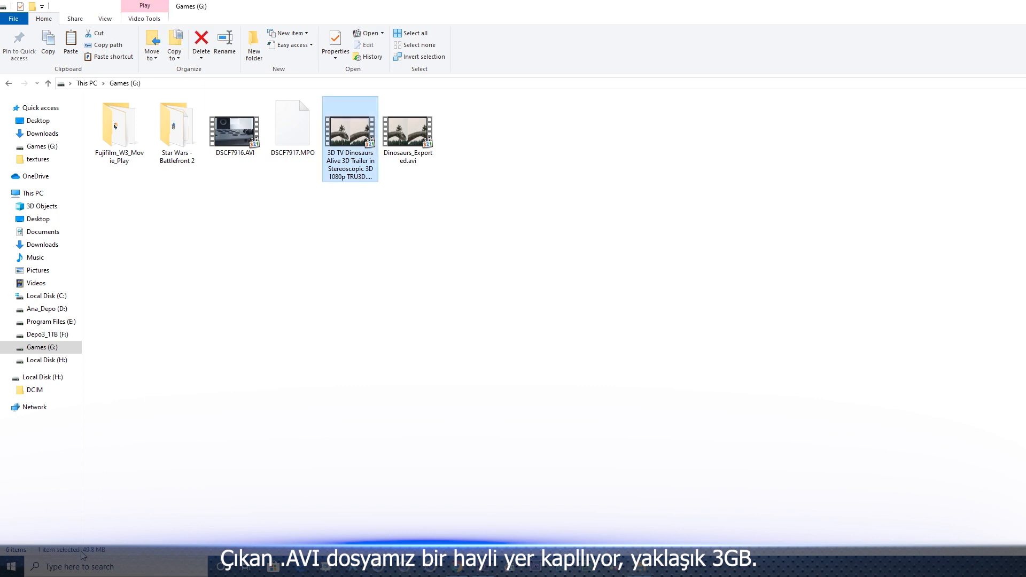
- Open the Fujifilm_W3_Movie_Play folder on Games (G:) and launch StereoMovie Maker
left_click(408, 128)
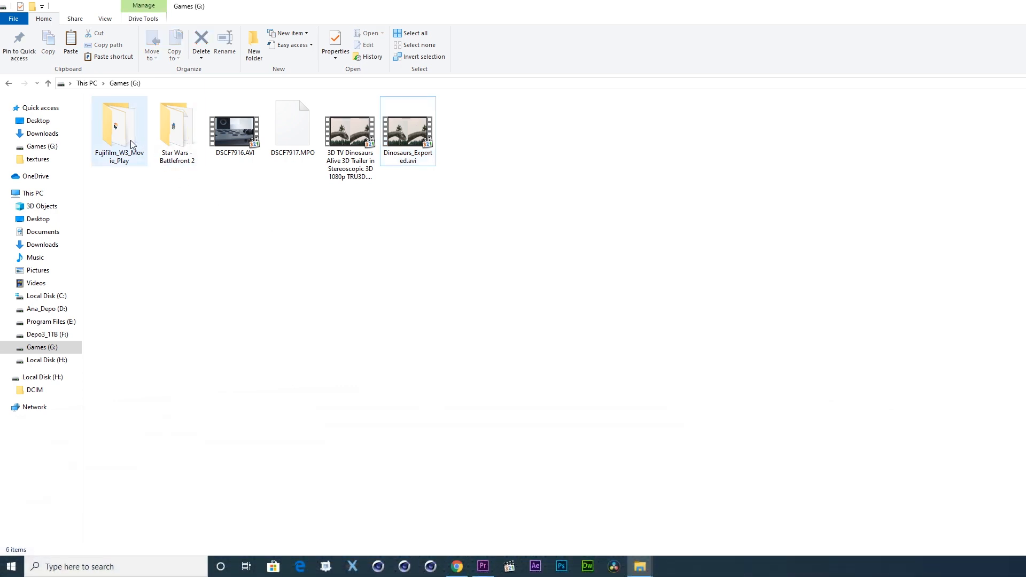
double_click(119, 125)
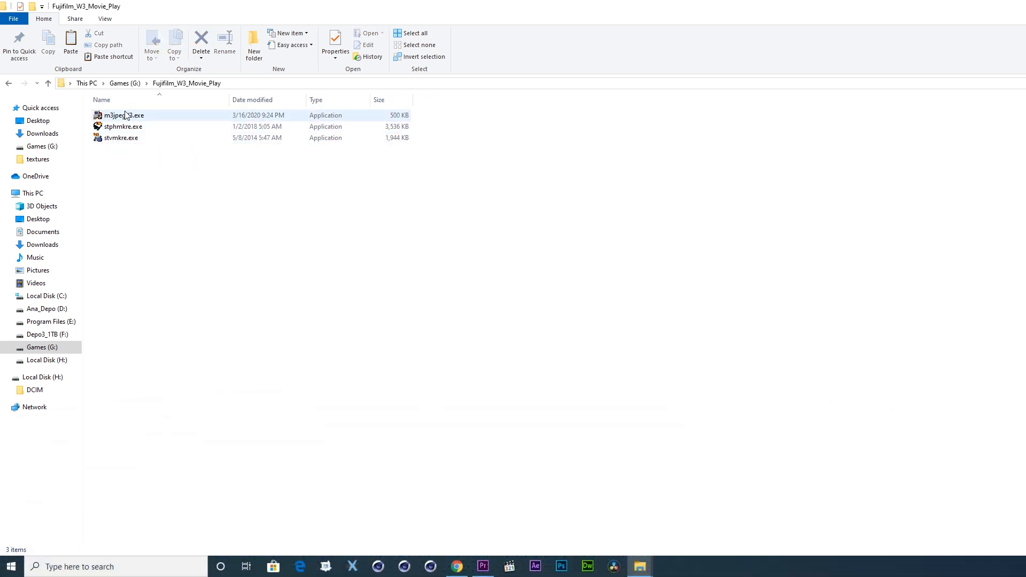
left_click(123, 126)
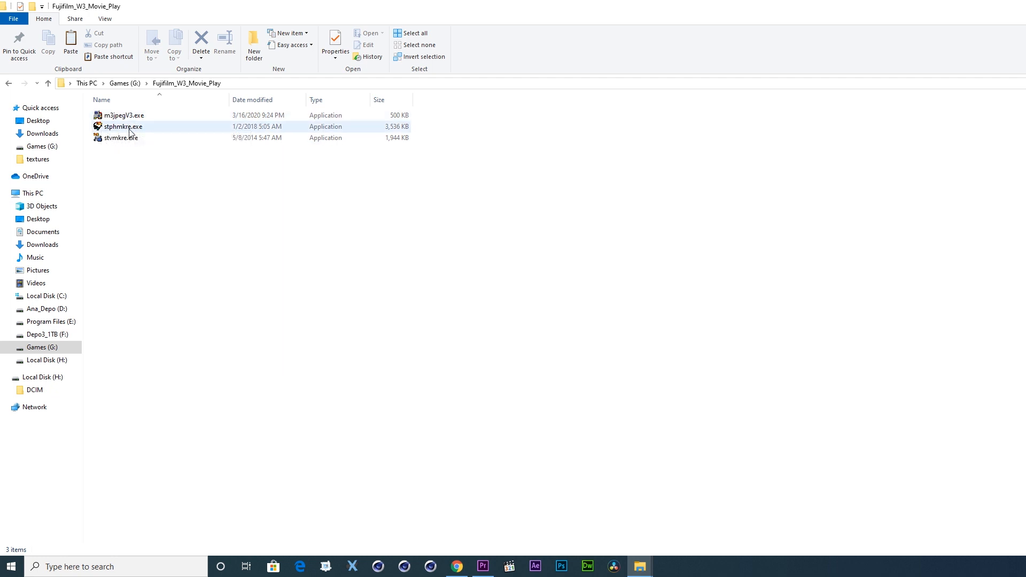
left_click(120, 137)
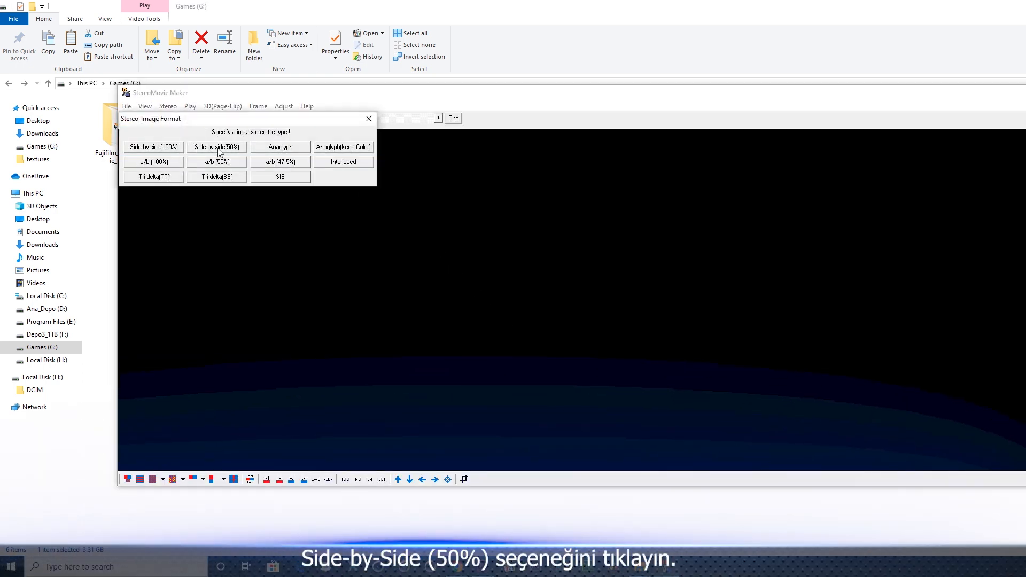
- Choose Side-by-side (50%) as the stereo format for Dinosaurs_Exported.avi
left_click(217, 146)
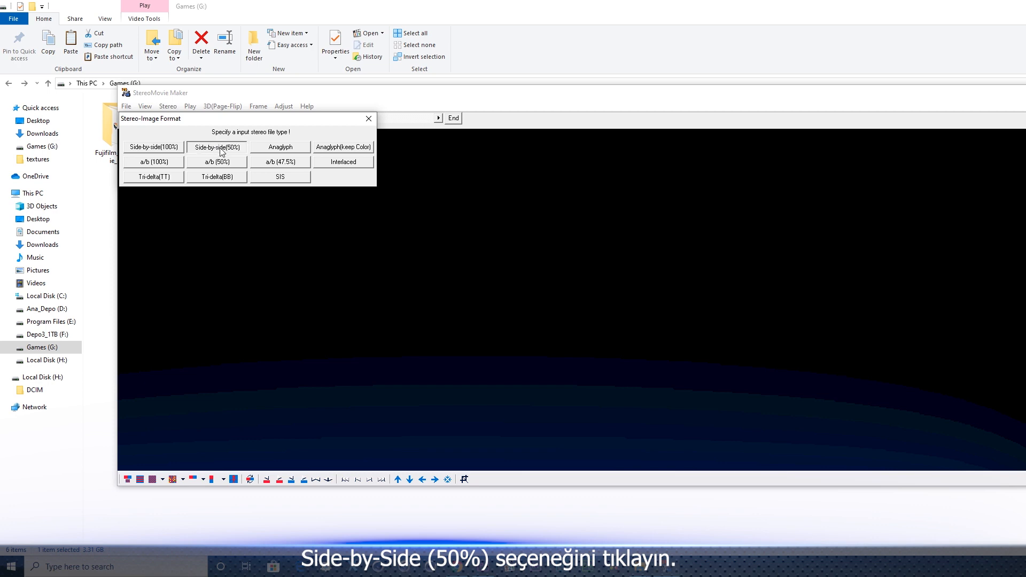
left_click(216, 146)
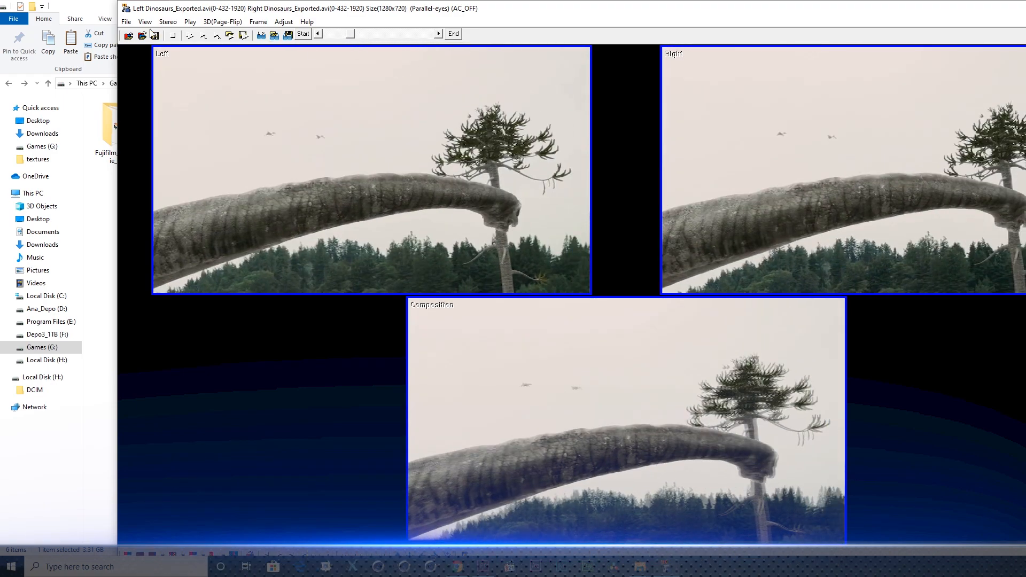
- Save the clip as a 3D AVI, DSCF7917.AVI, at Fuji 1280x720 on Games (G:)
left_click(125, 21)
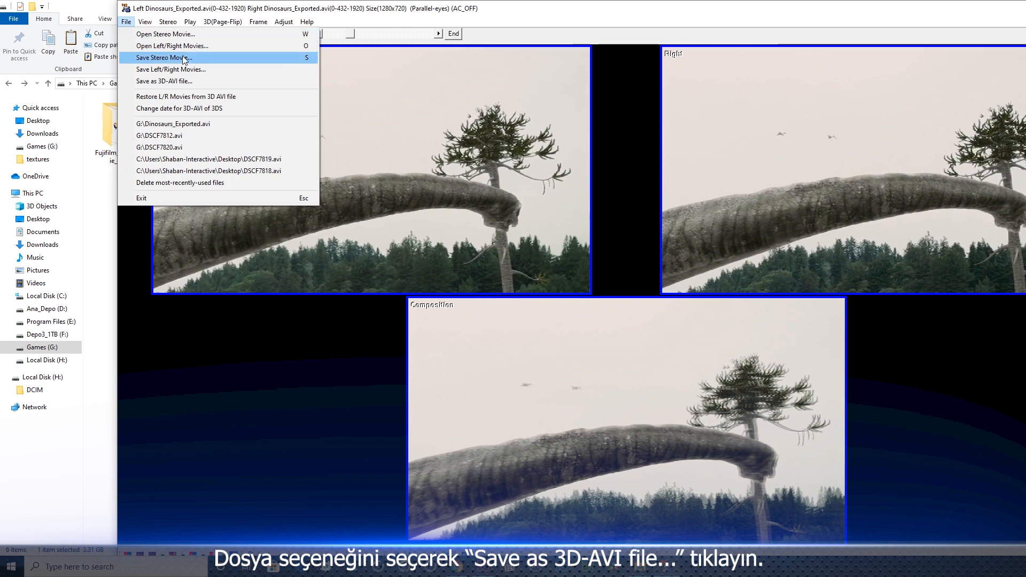
mouse_move(164, 81)
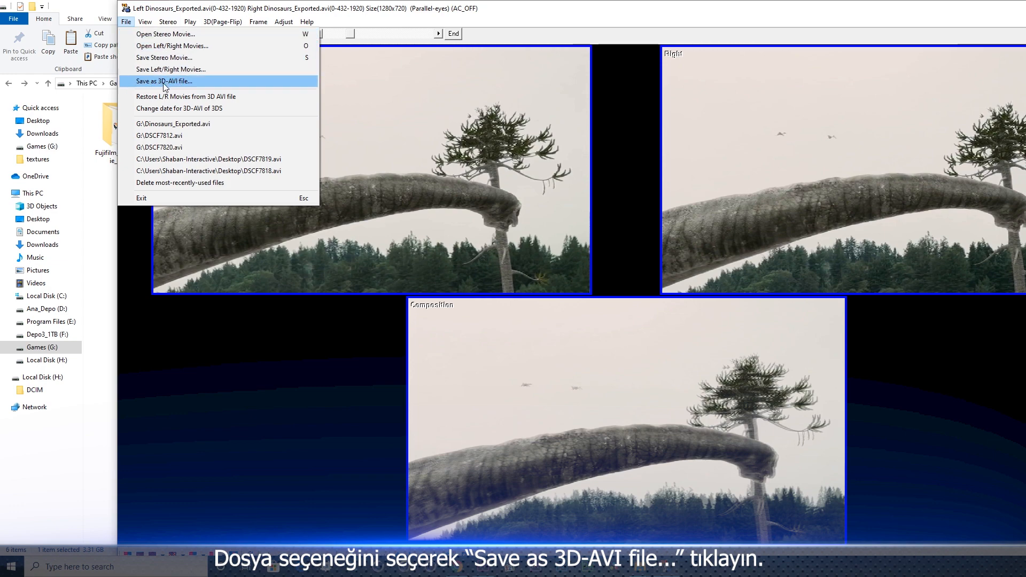
left_click(162, 80)
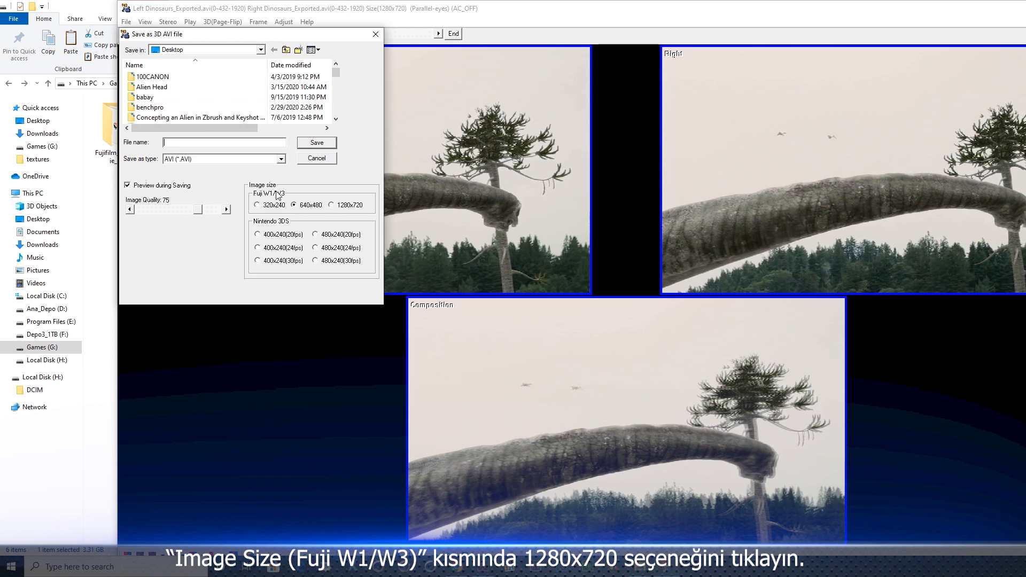
left_click(332, 205)
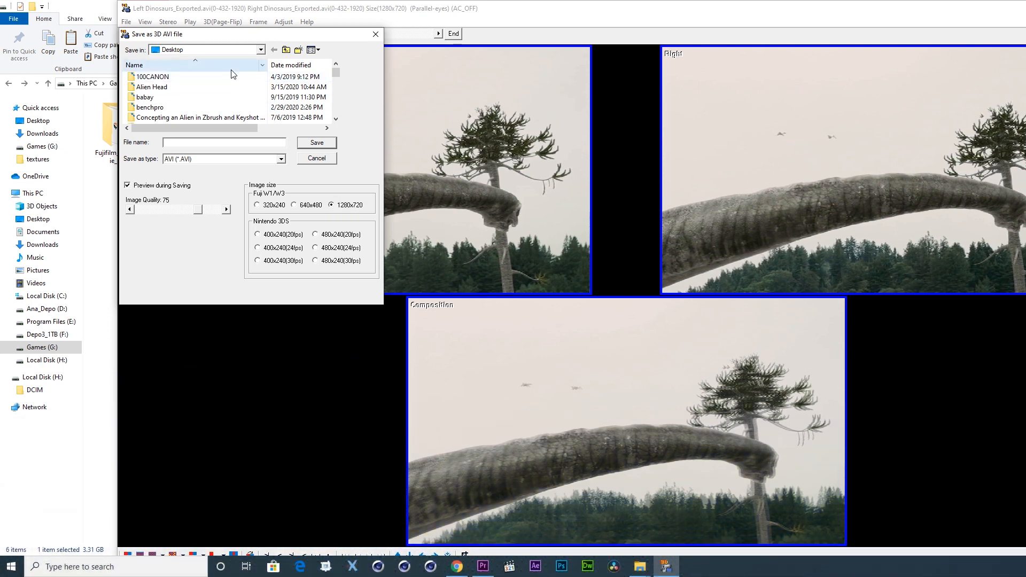
left_click(261, 49)
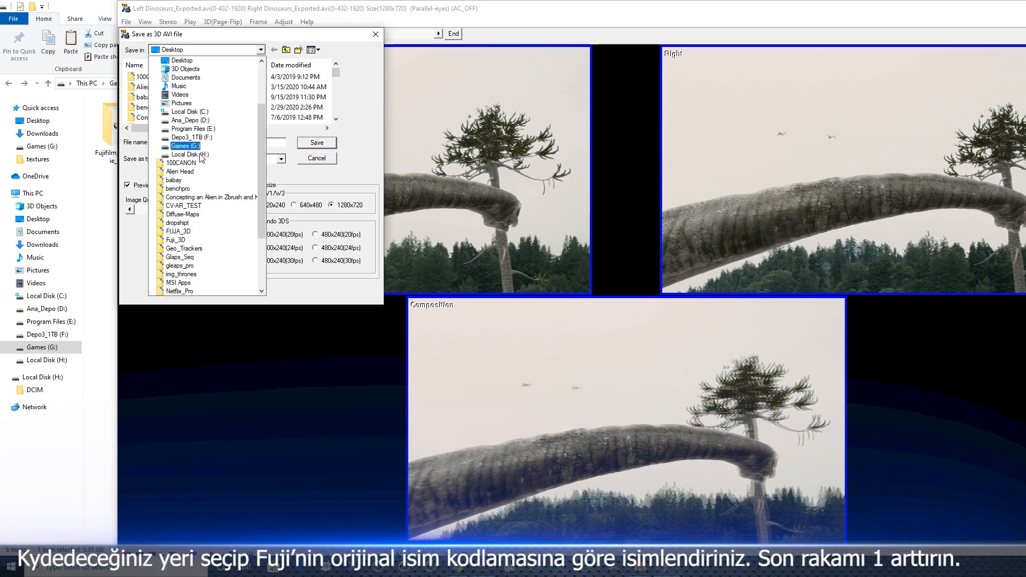
left_click(186, 145)
type("DSCF7917.AVI")
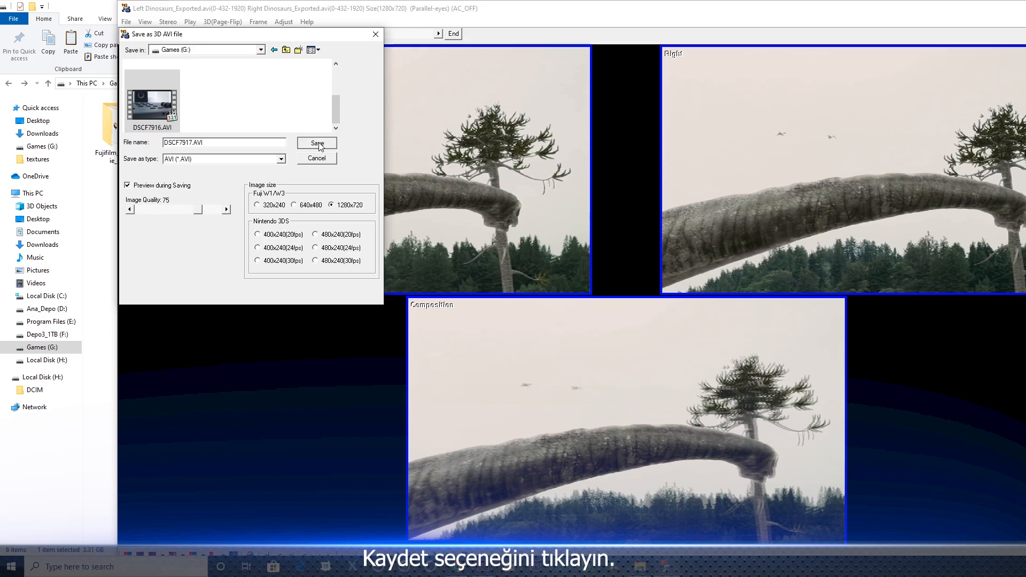
left_click(317, 143)
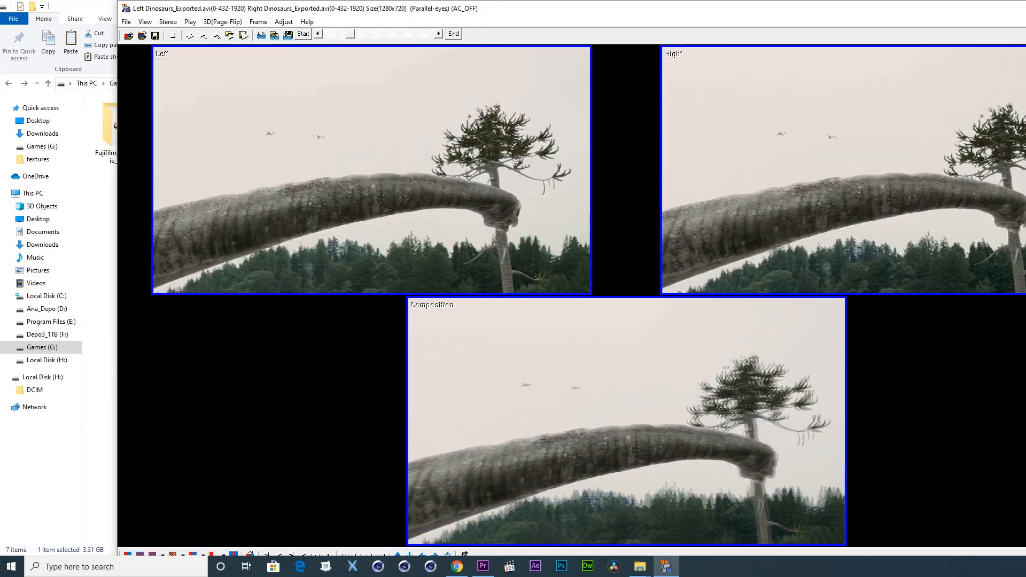
- Check DSCF7917.AVI's properties, then open the 117_FUJI folder on SD card H:
left_click(638, 565)
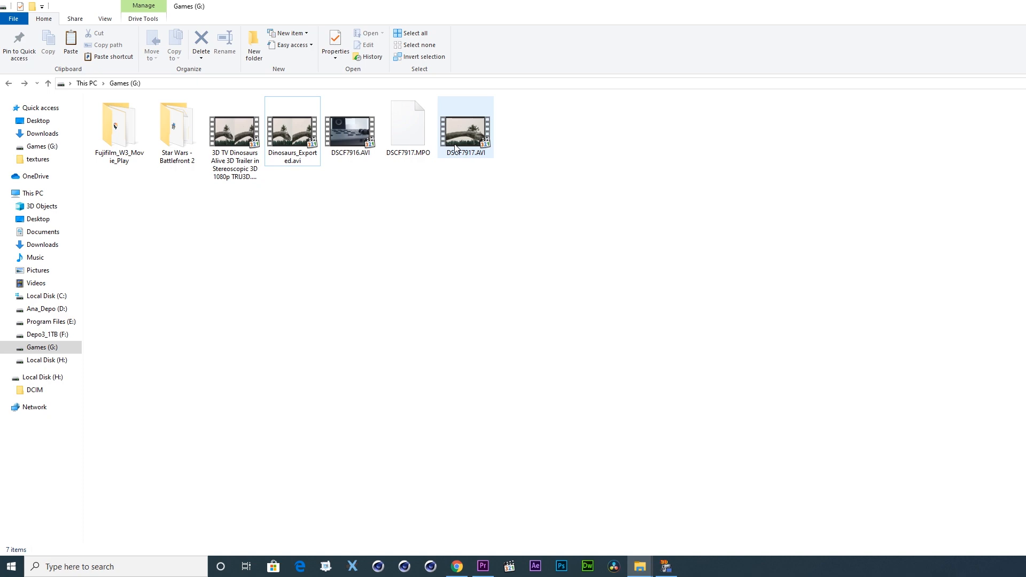
left_click(465, 127)
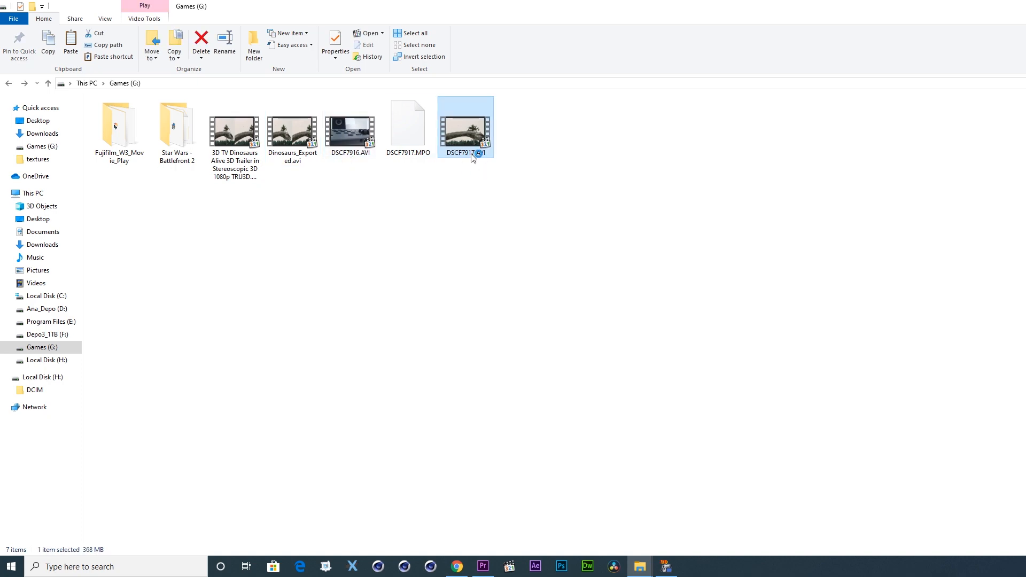
double_click(465, 127)
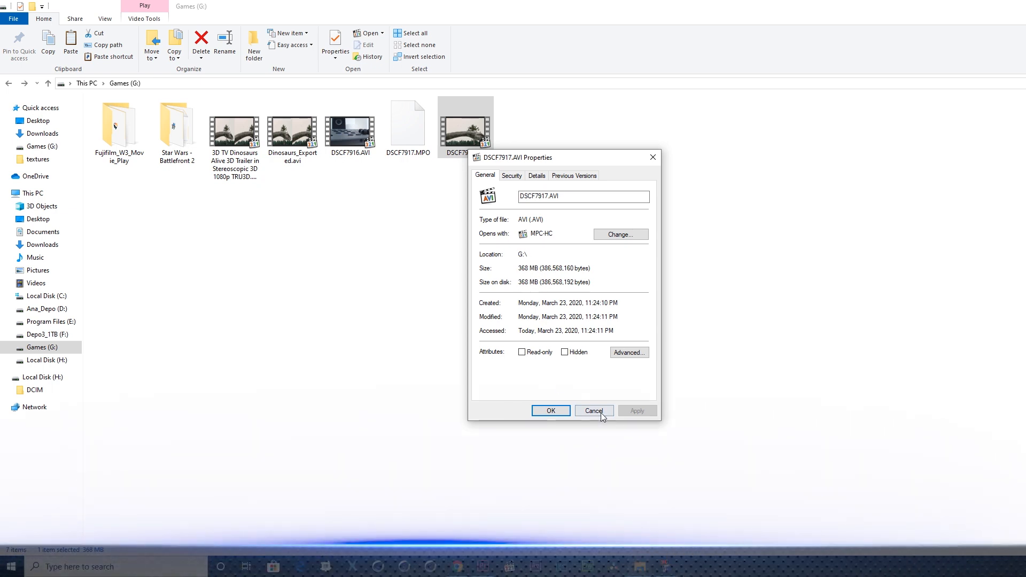
left_click(593, 411)
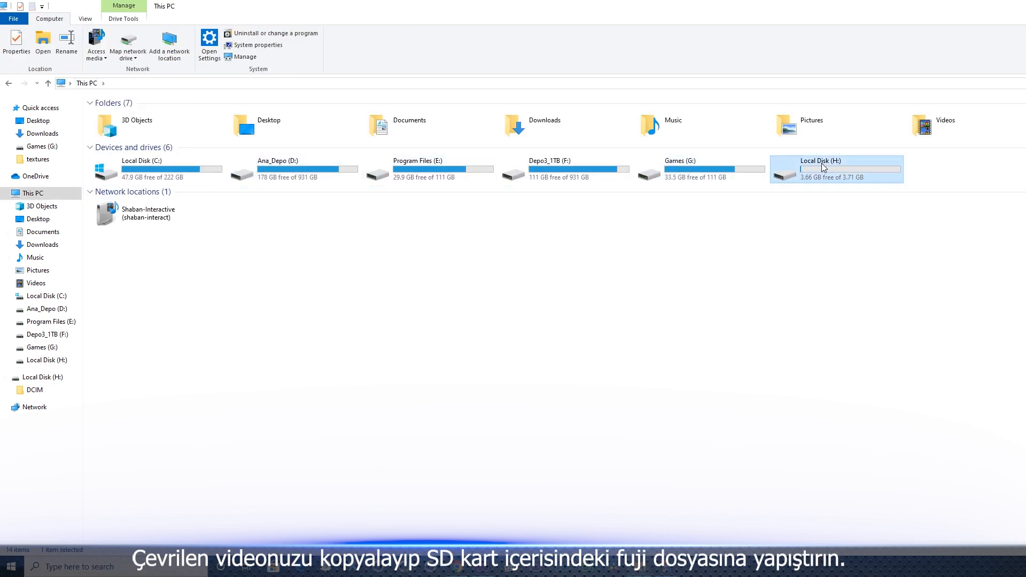
double_click(820, 169)
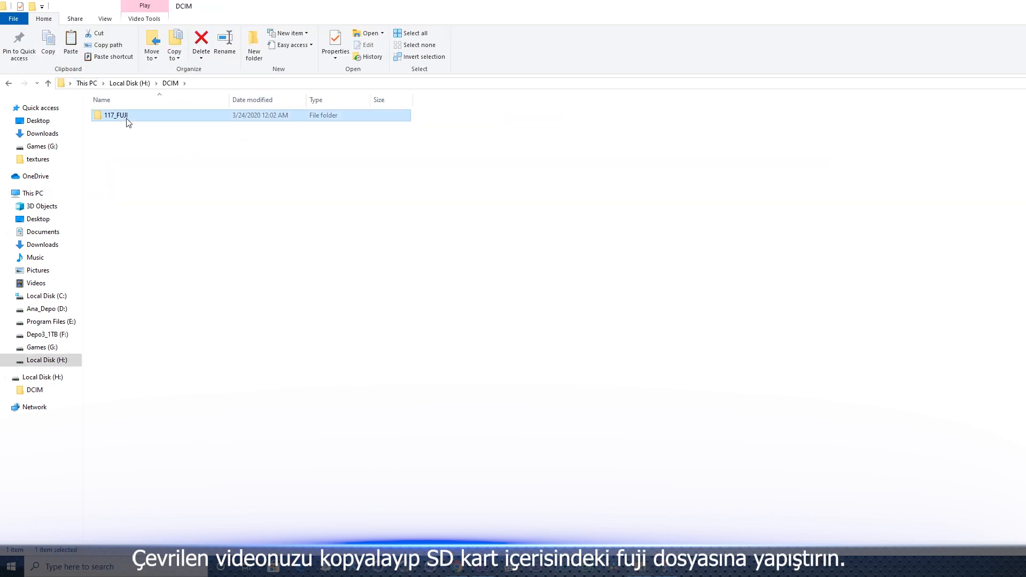
double_click(115, 115)
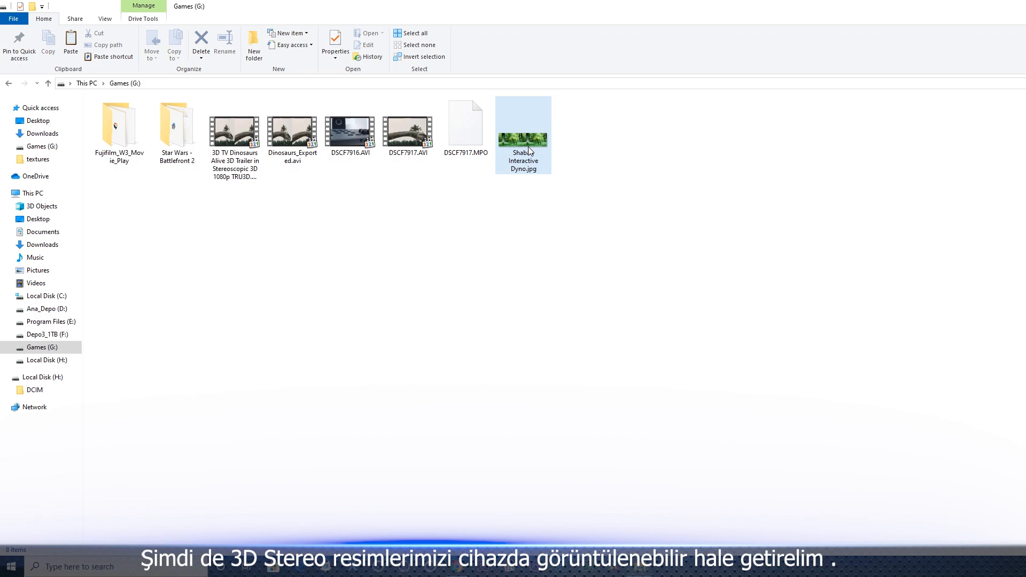
- Preview Dyno.jpg, confirm its 3840x1080 dimensions, then reopen Fujifilm_W3_Movie_Play
right_click(523, 135)
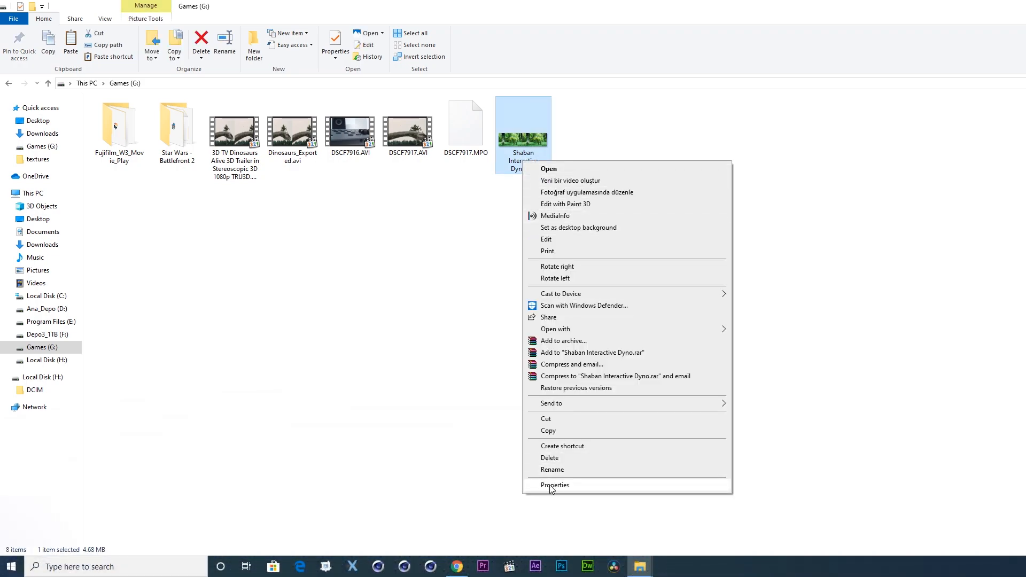
left_click(548, 169)
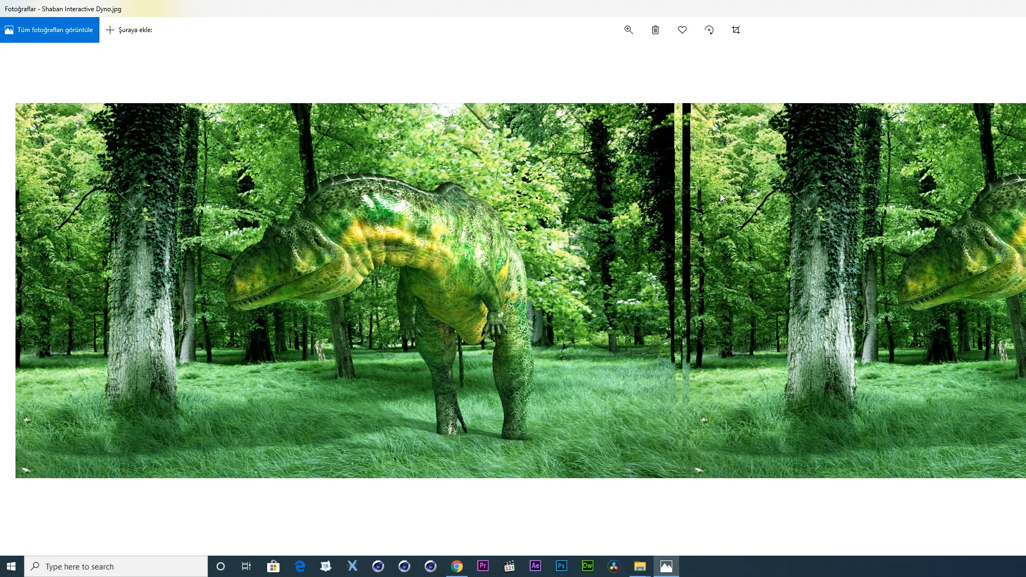
right_click(523, 128)
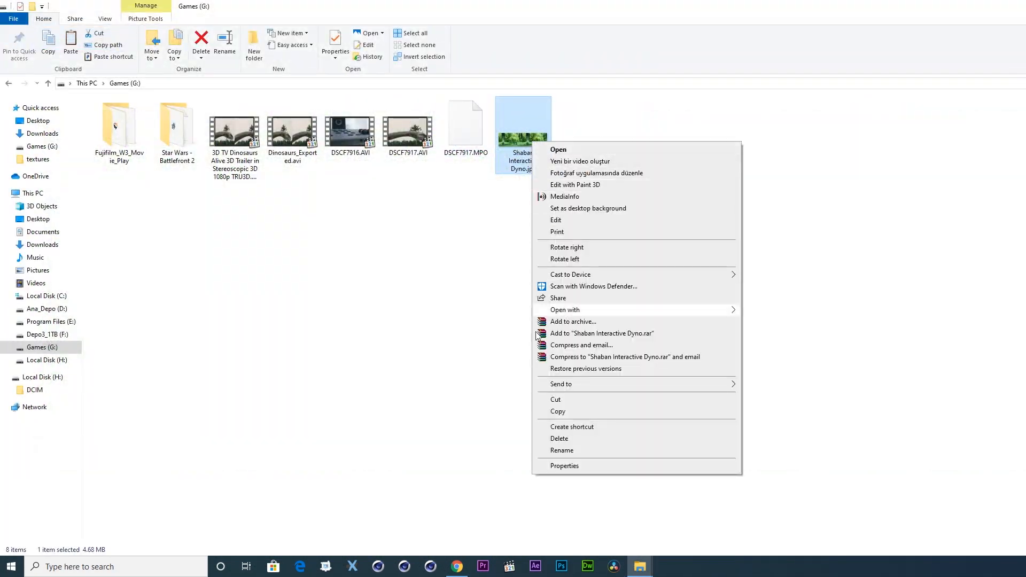
left_click(564, 466)
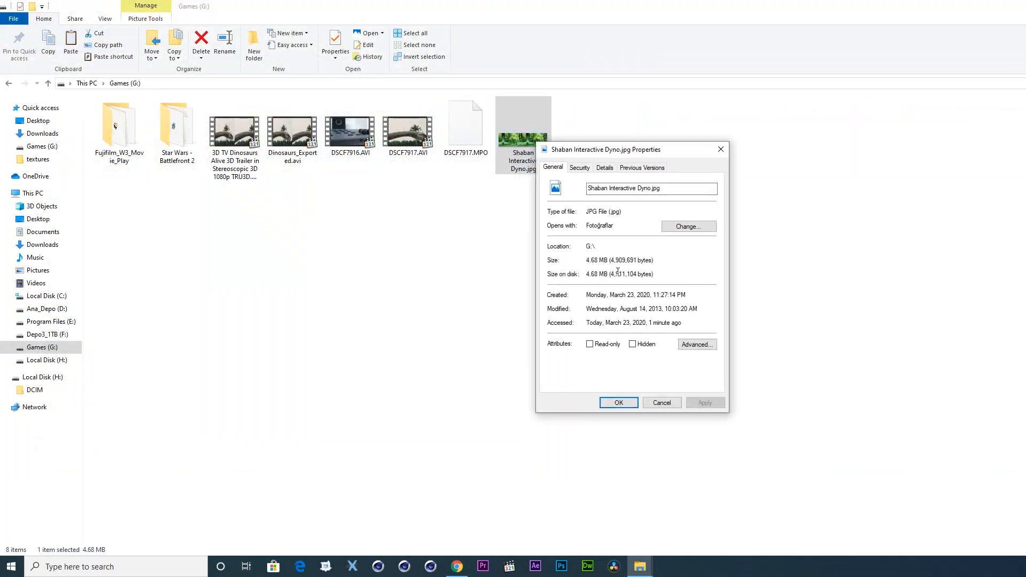
left_click(603, 167)
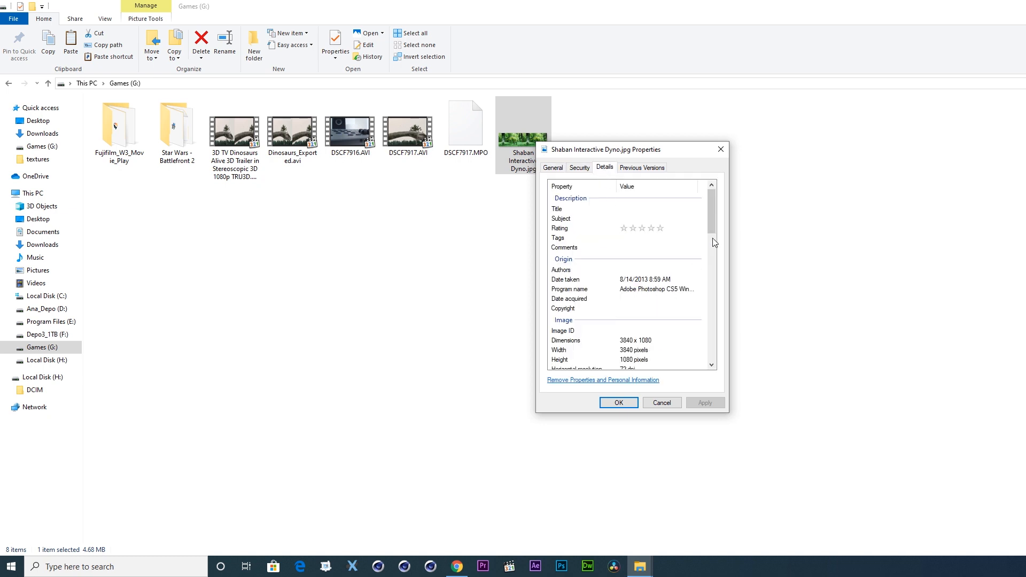
scroll("down", 3)
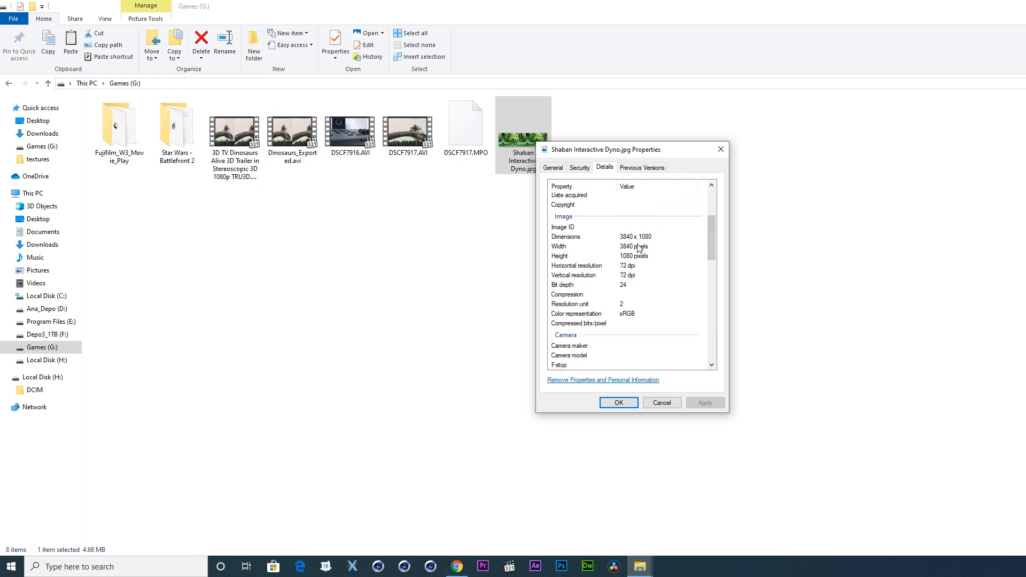
mouse_move(647, 254)
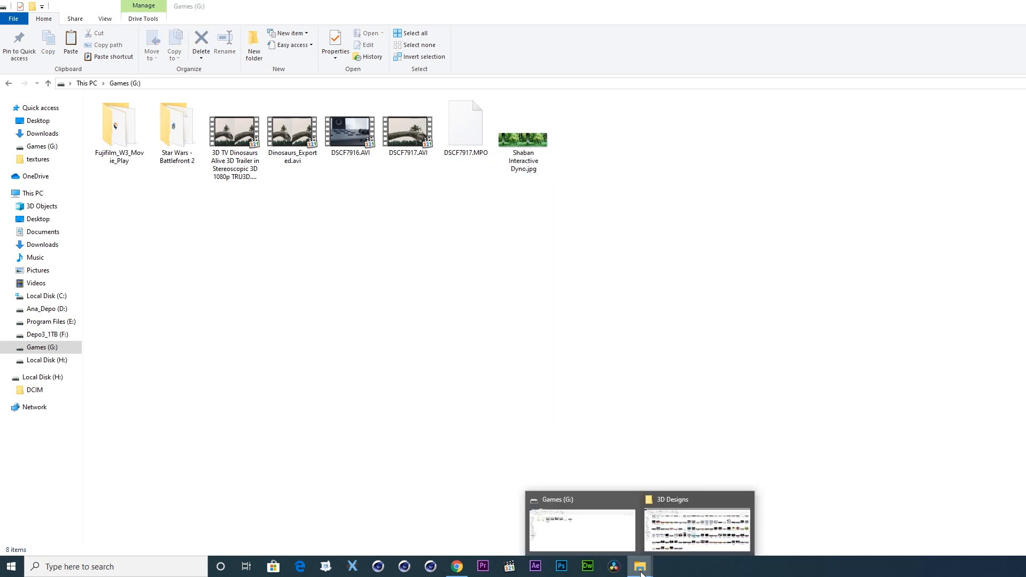
left_click(120, 125)
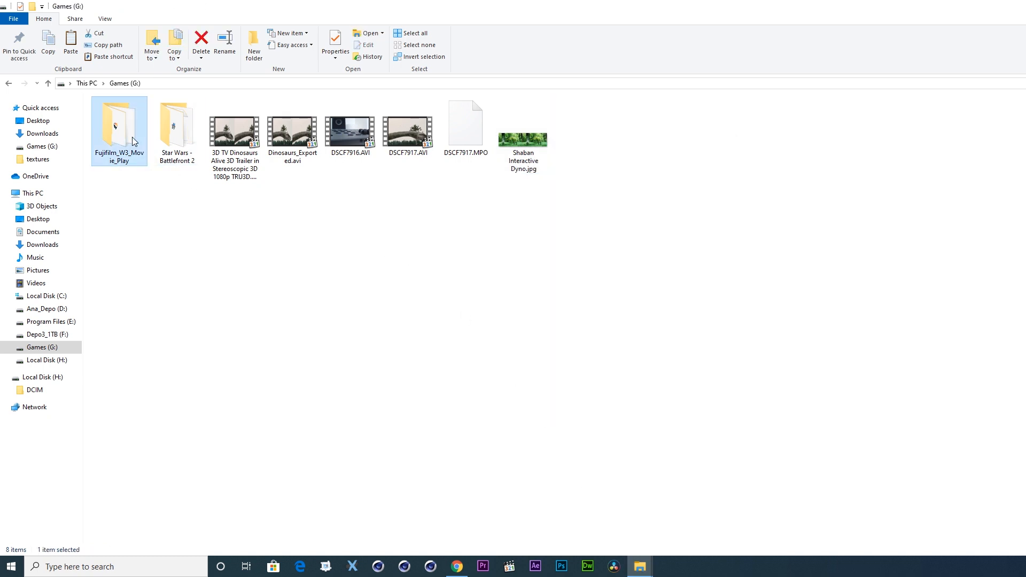
double_click(119, 125)
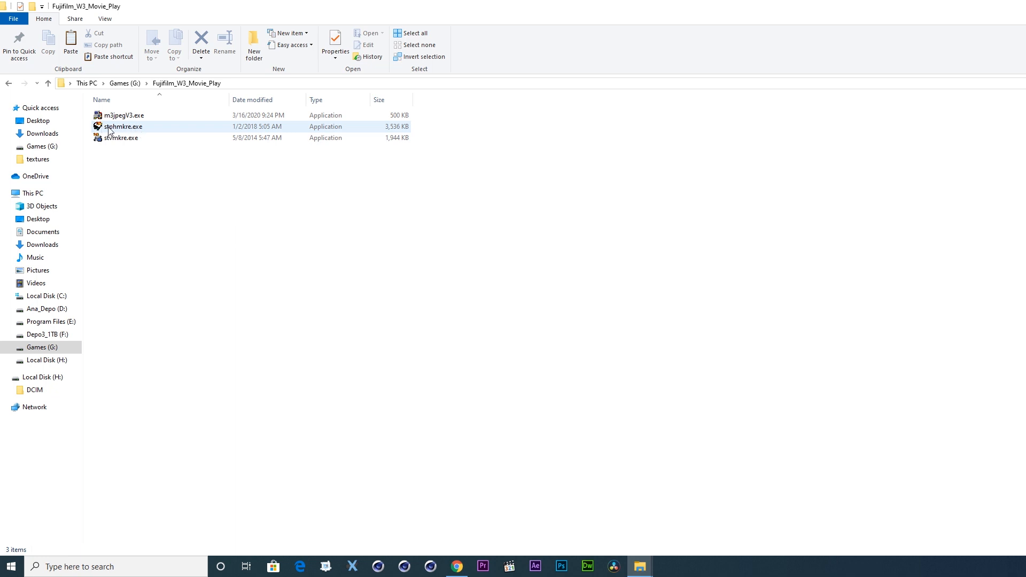
- Launch StereoPhoto Maker and save the dinosaur photo as DSCF7918.MPO on Games (G:)
double_click(122, 126)
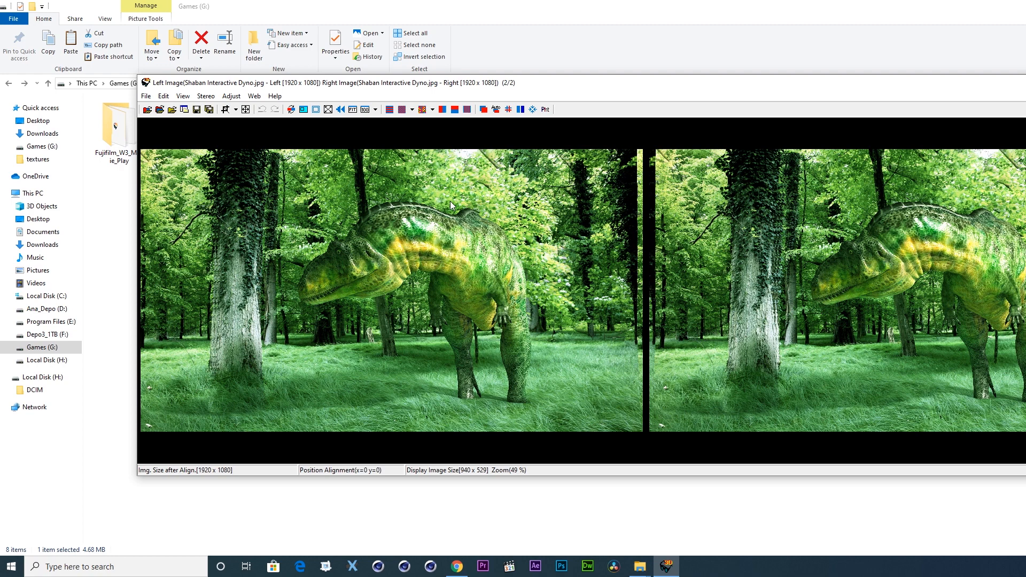
left_click(146, 96)
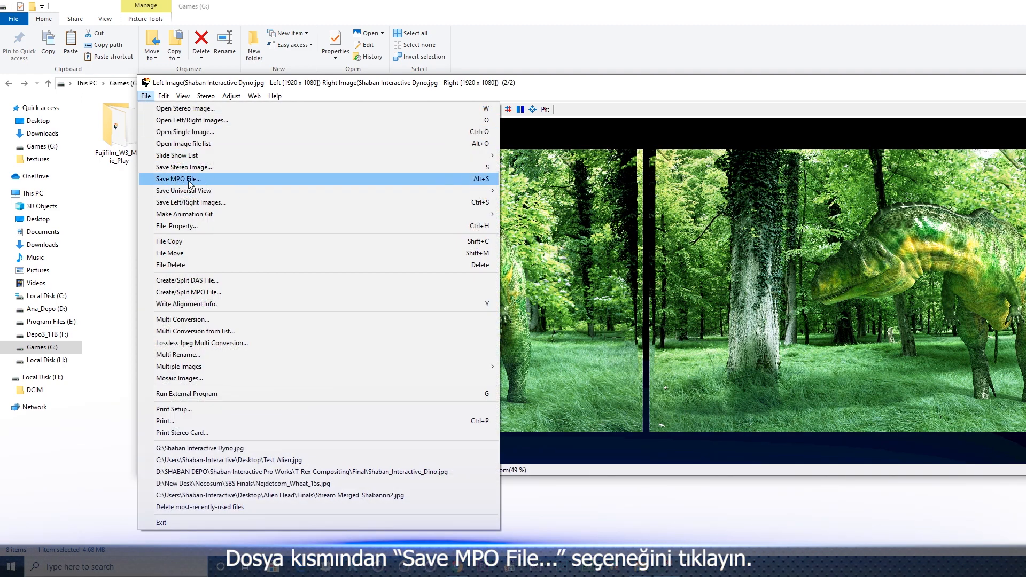
left_click(177, 178)
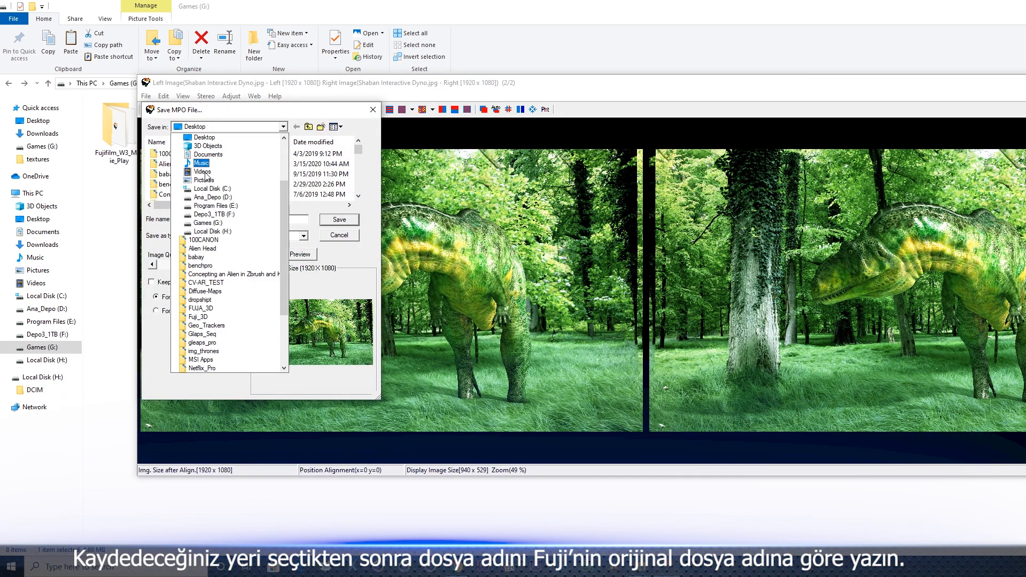
left_click(212, 222)
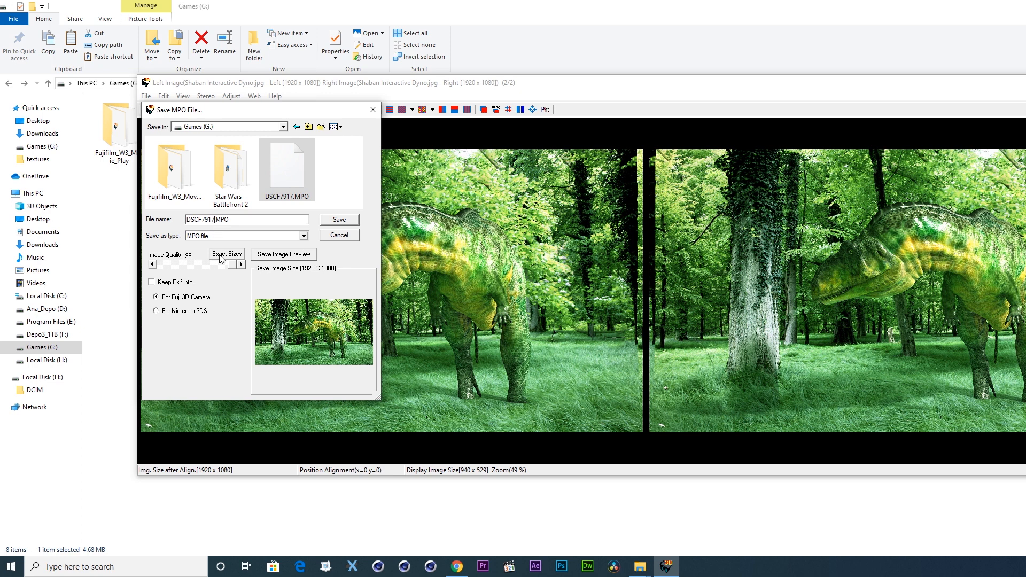
type("DSCF7918.MPO")
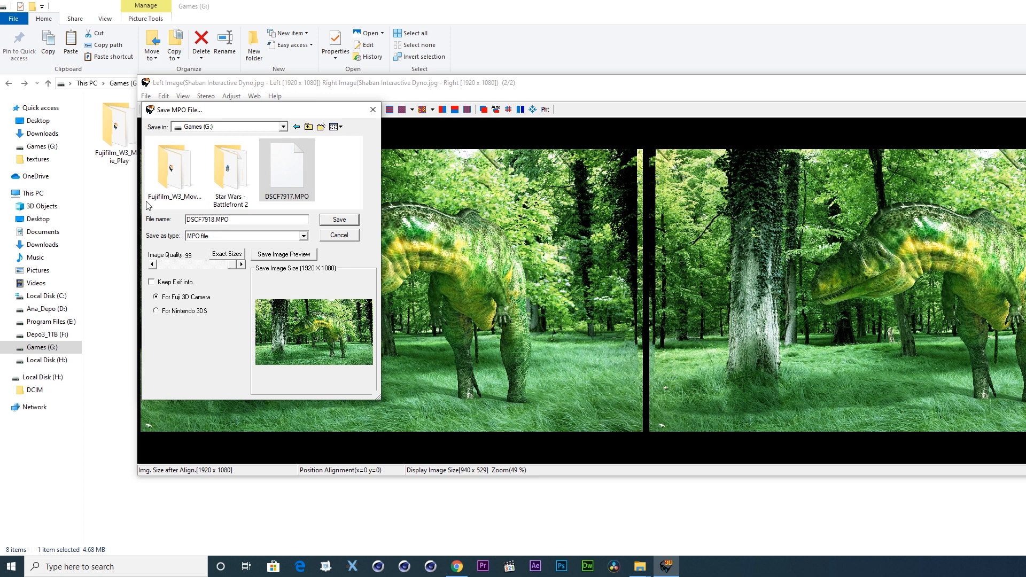
mouse_move(166, 320)
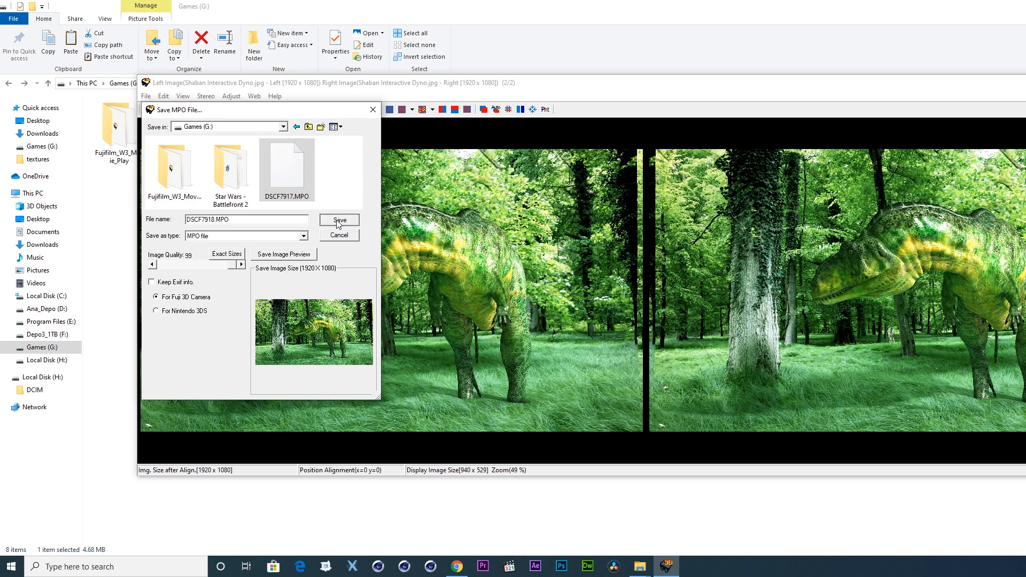
left_click(339, 219)
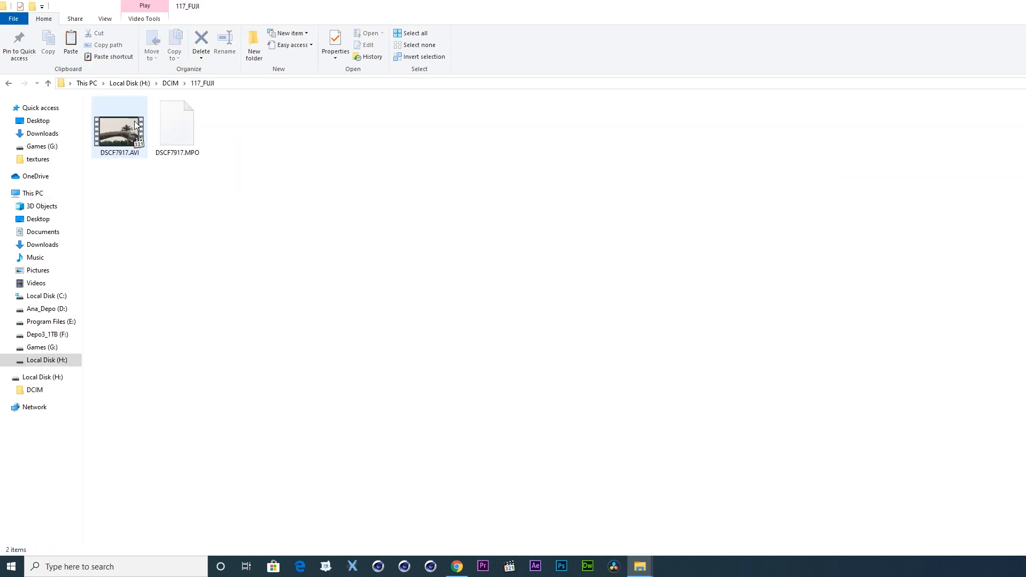
- Remove DSCF7917.MPO from H:\DCIM\117_FUJI, leaving only DSCF7917.AVI
left_click(199, 192)
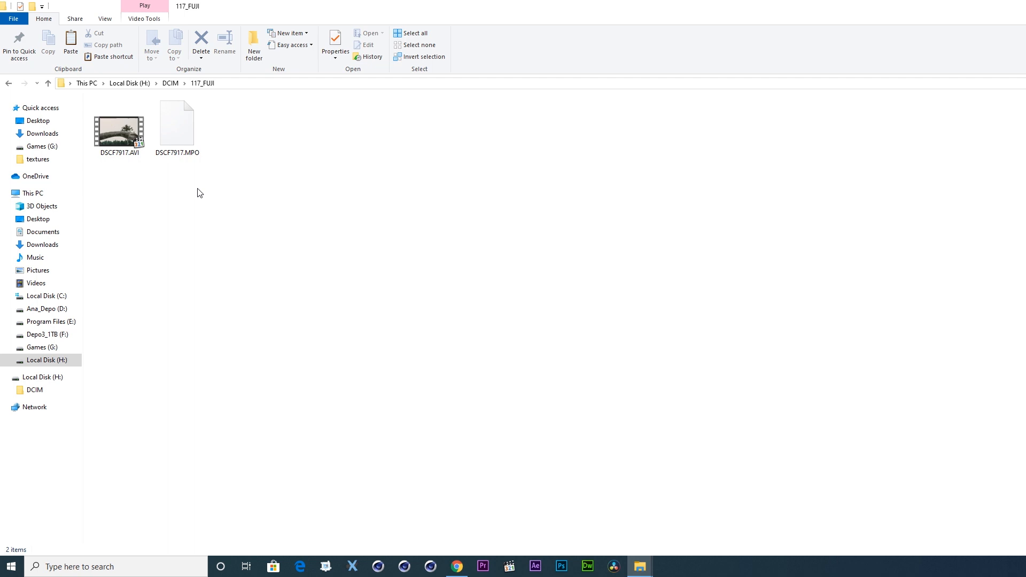
right_click(177, 122)
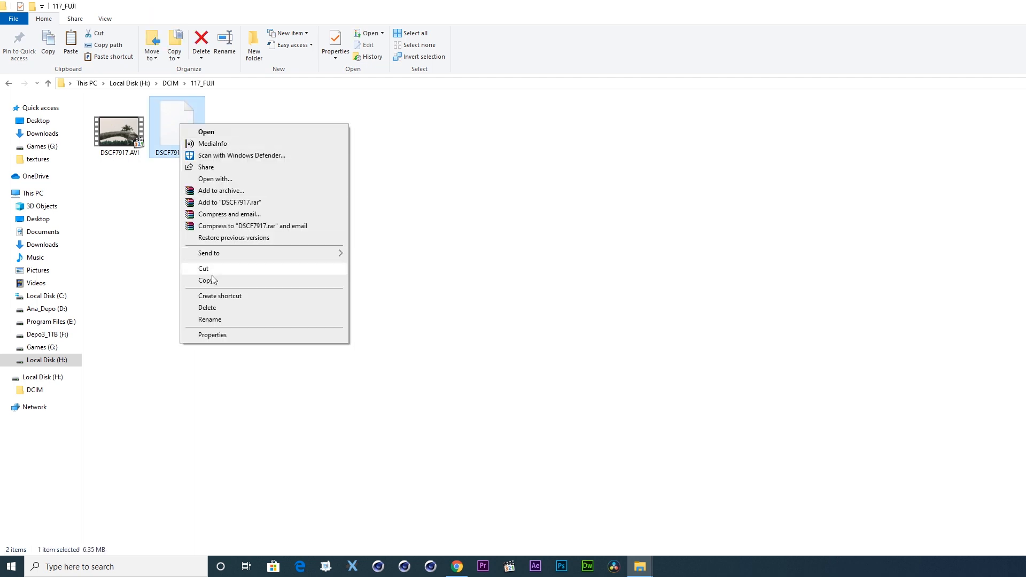
left_click(206, 307)
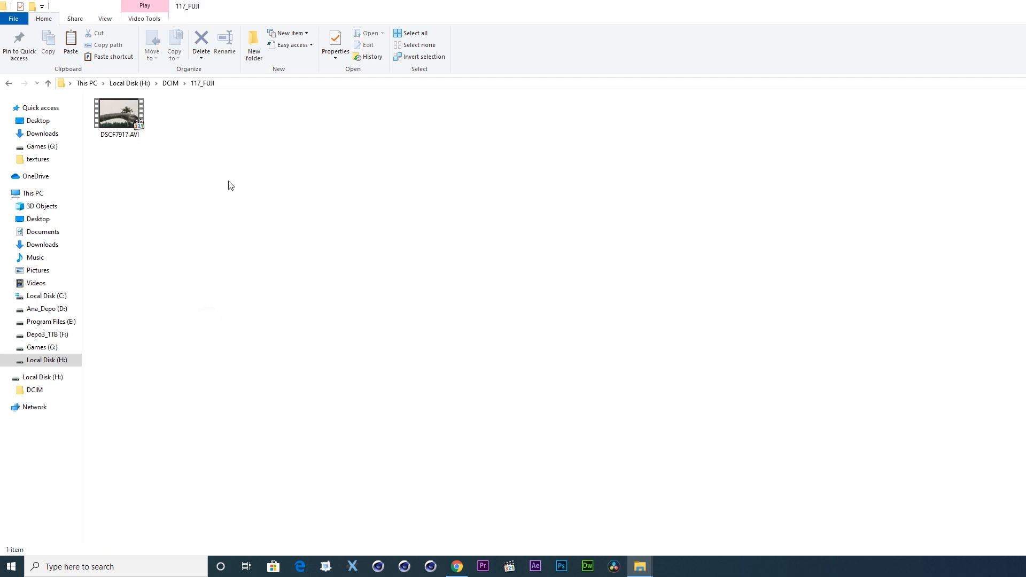